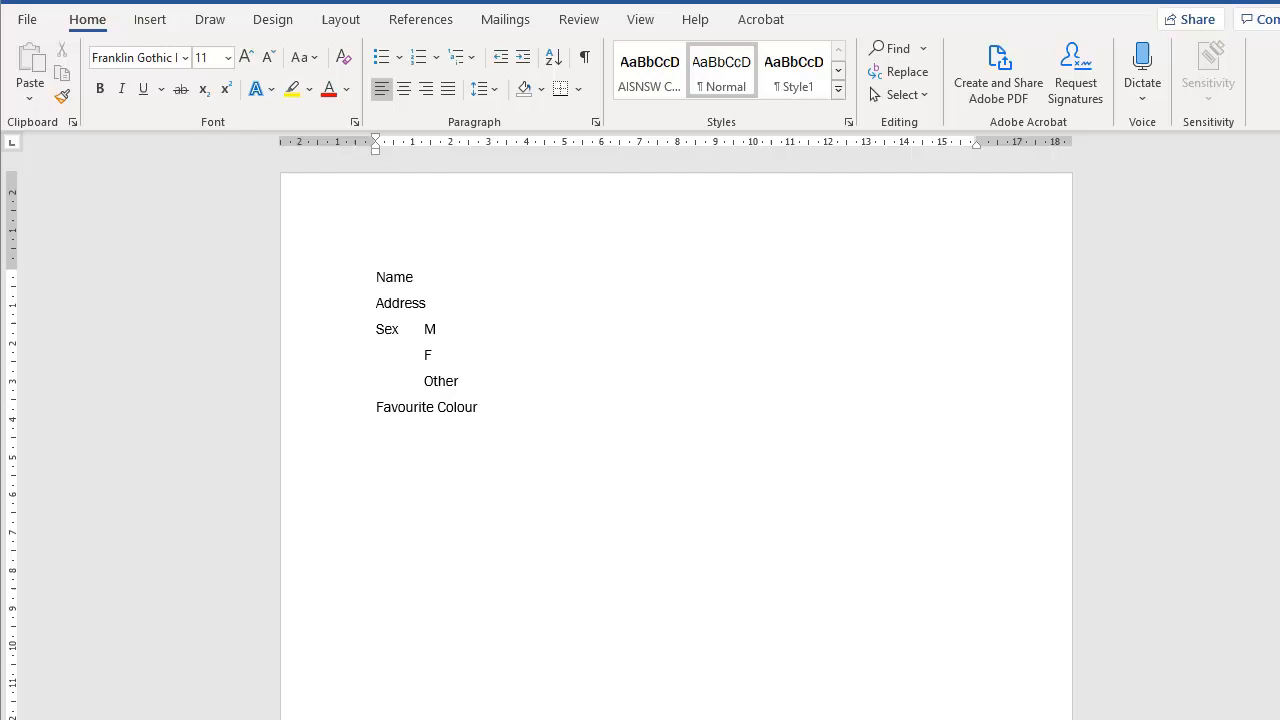
{"action": "mouse_move", "coordinate": [604, 544]}
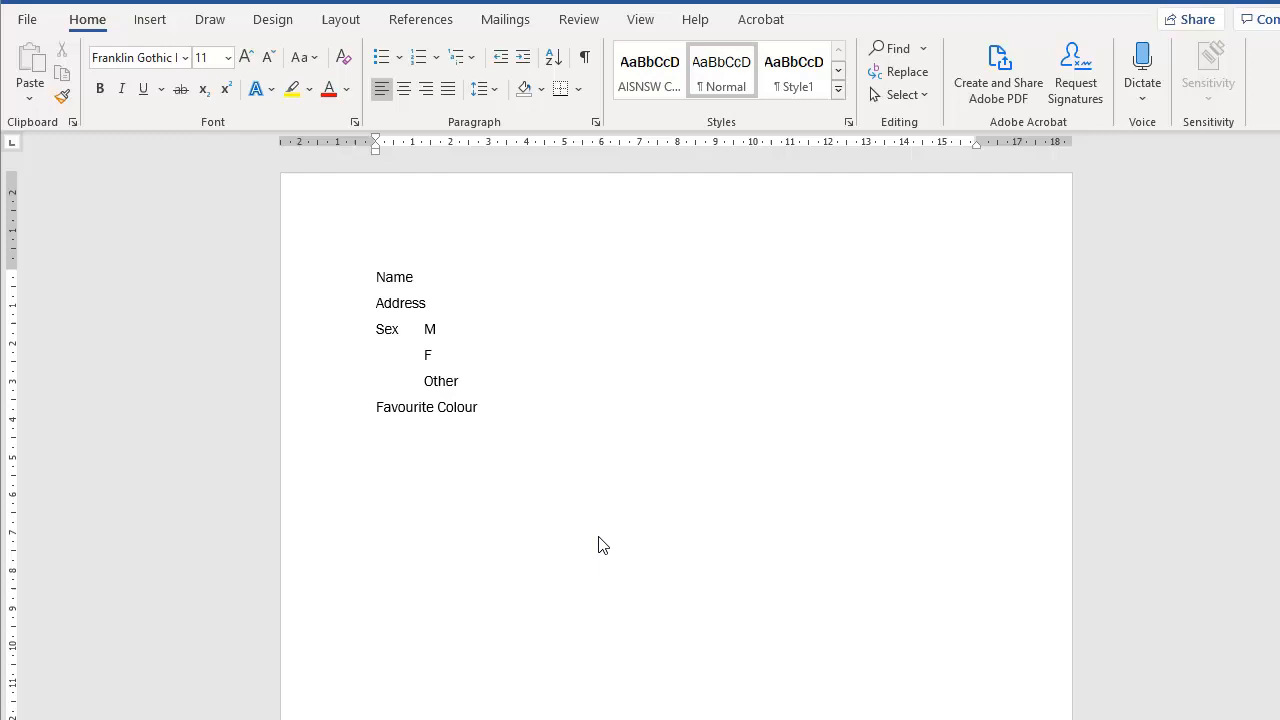
{"action": "mouse_move", "coordinate": [504, 318]}
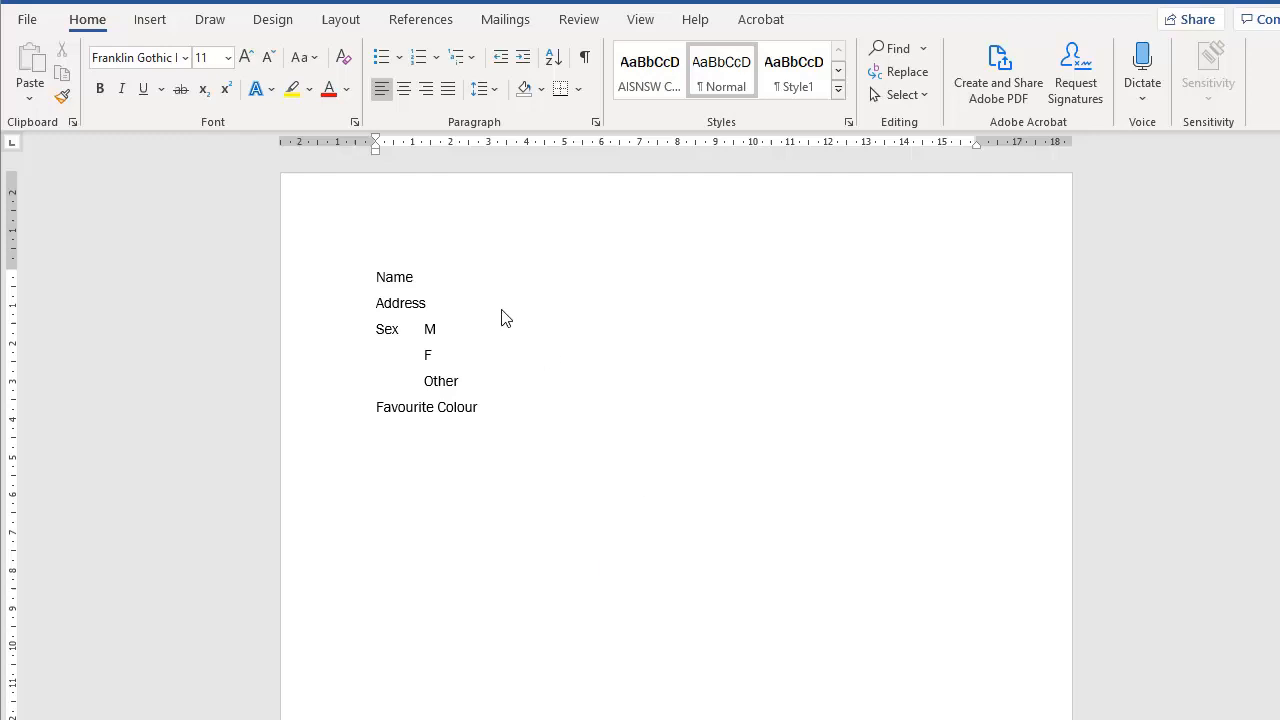
{"action": "mouse_move", "coordinate": [522, 308]}
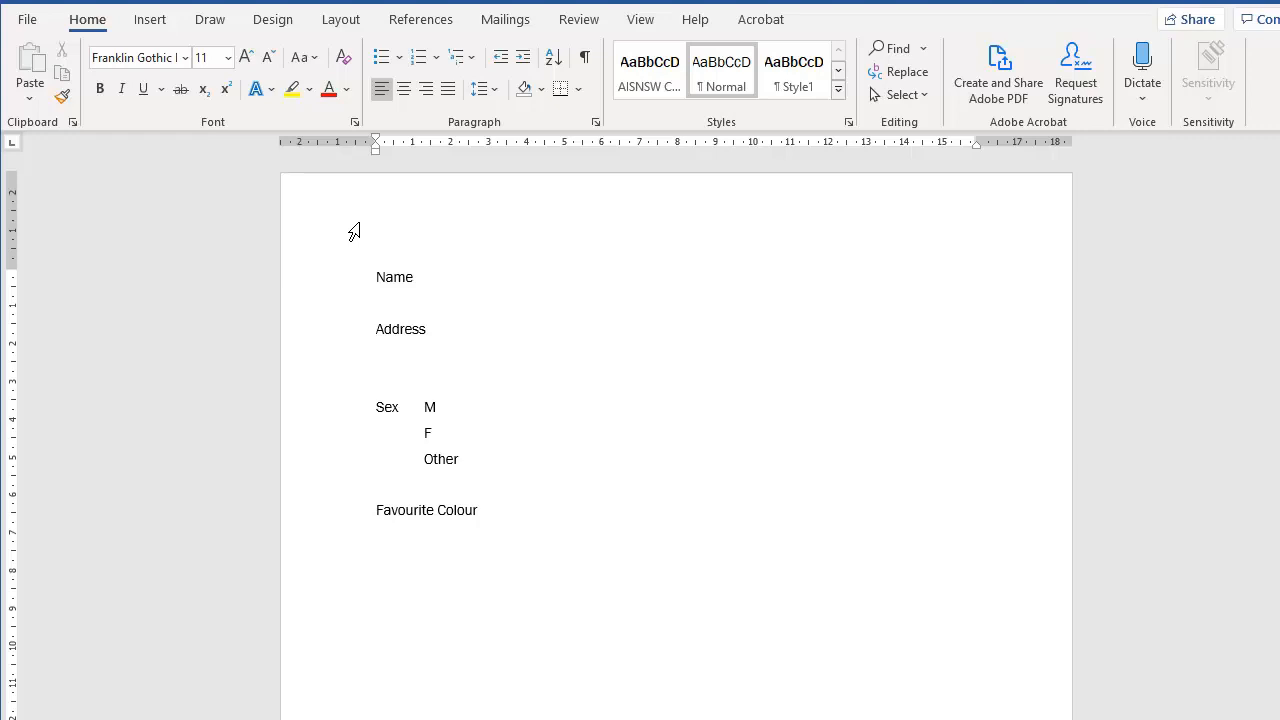
{"action": "mouse_move", "coordinate": [402, 316]}
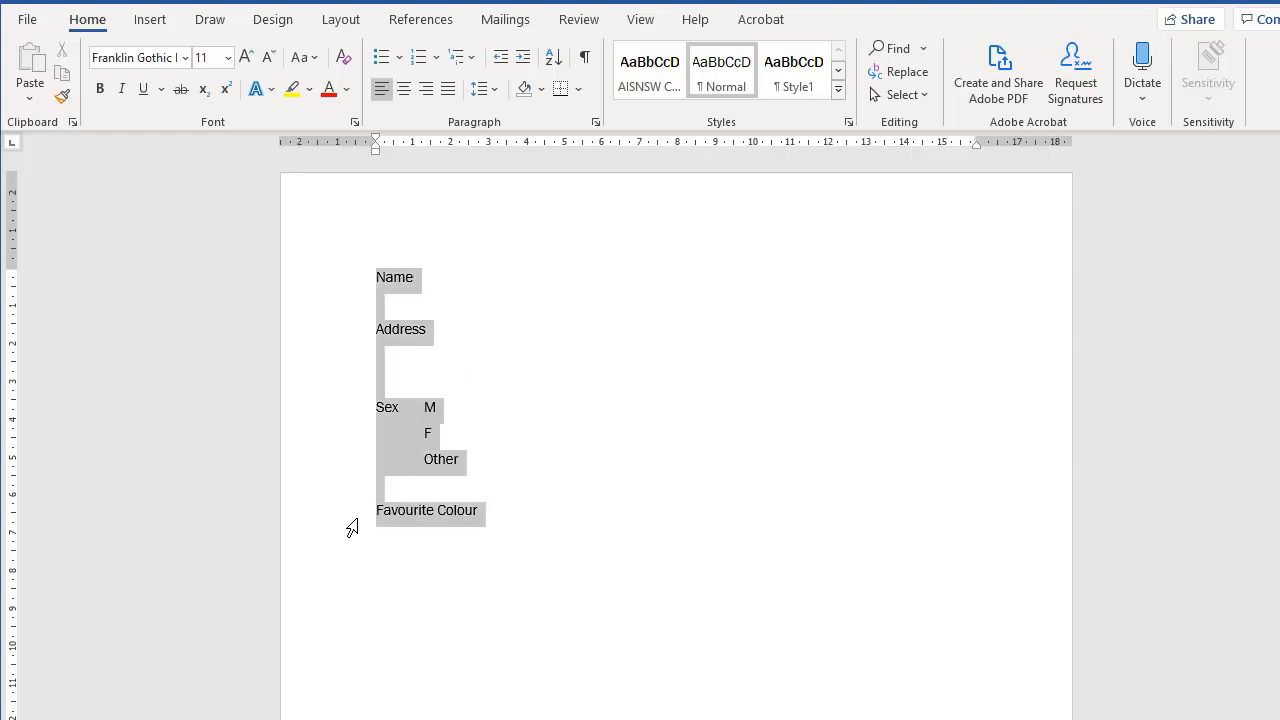
- Increase Spacing After for all selected paragraphs so the form labels spread apart
{"action": "left_click", "coordinate": [596, 122]}
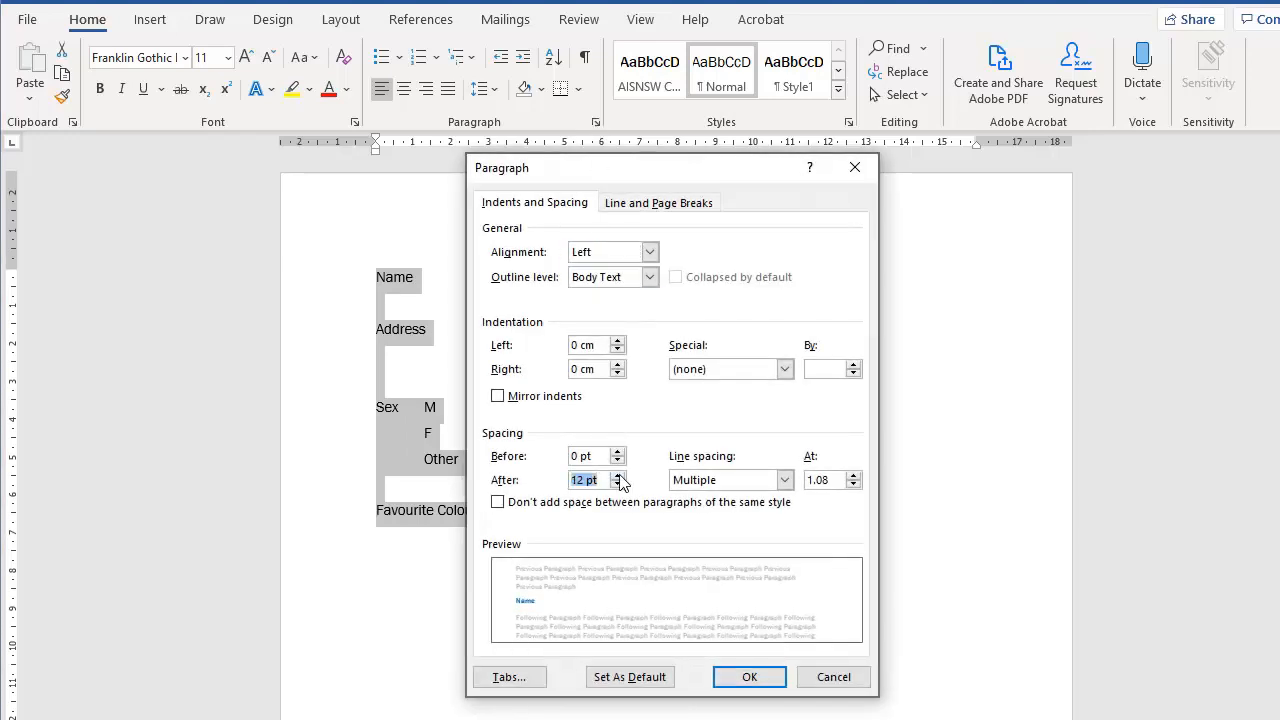
{"action": "left_click", "coordinate": [748, 676]}
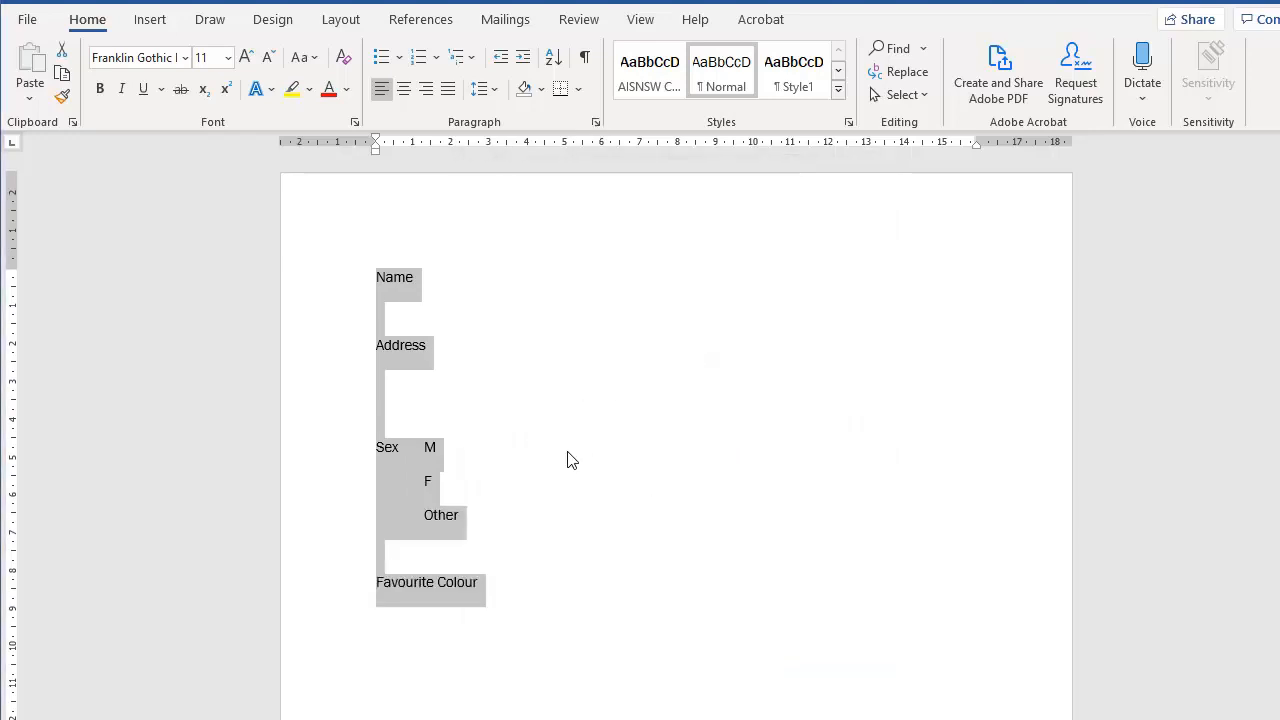
{"action": "left_click", "coordinate": [512, 580]}
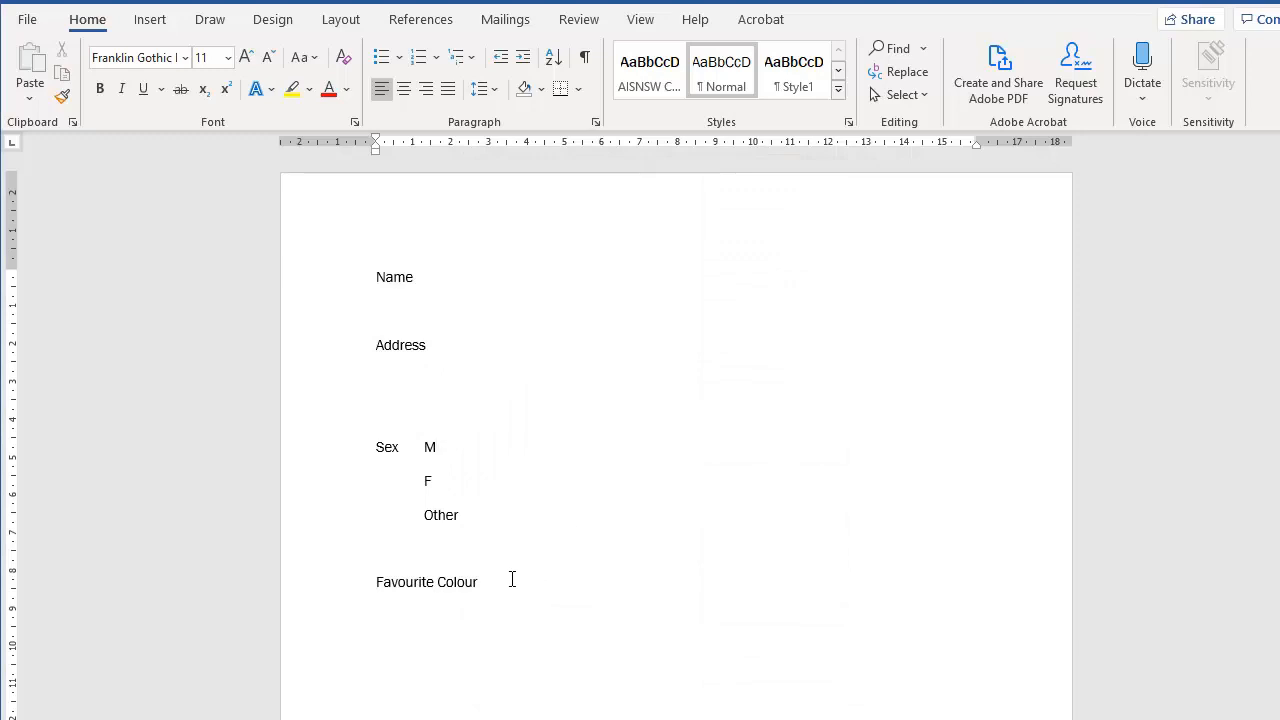
{"action": "left_click", "coordinate": [434, 448]}
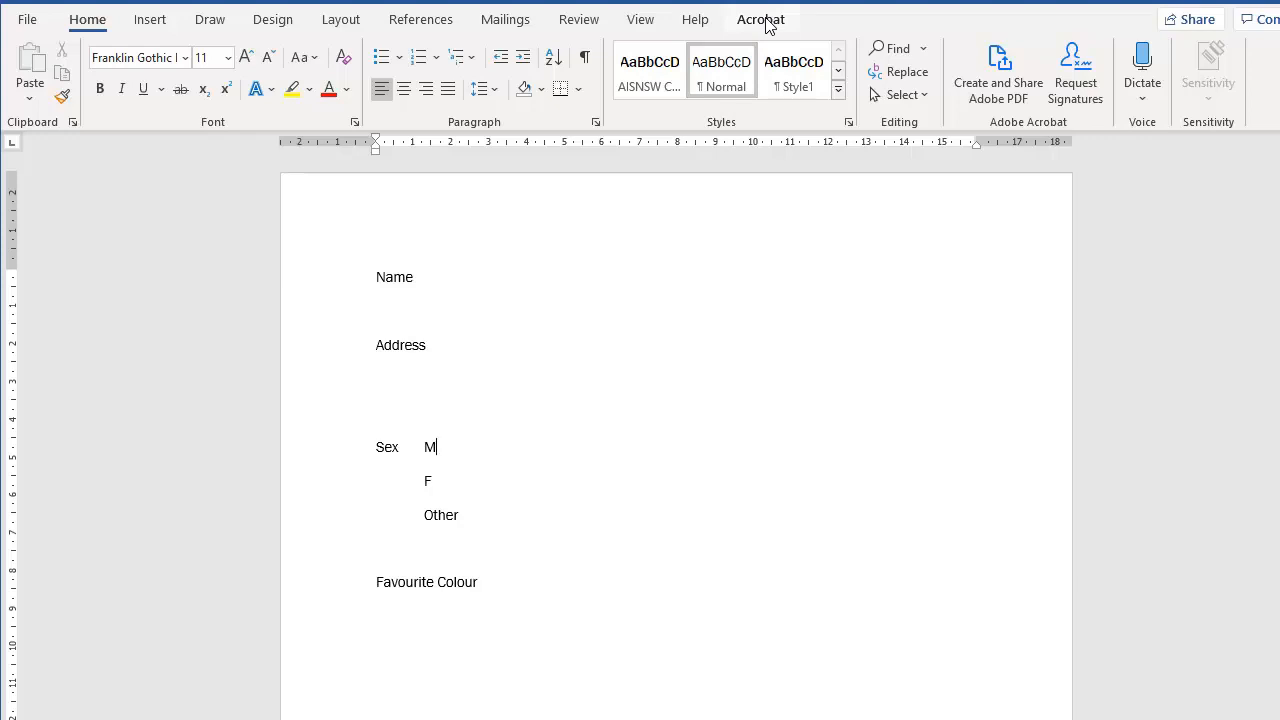
{"action": "mouse_move", "coordinate": [716, 204]}
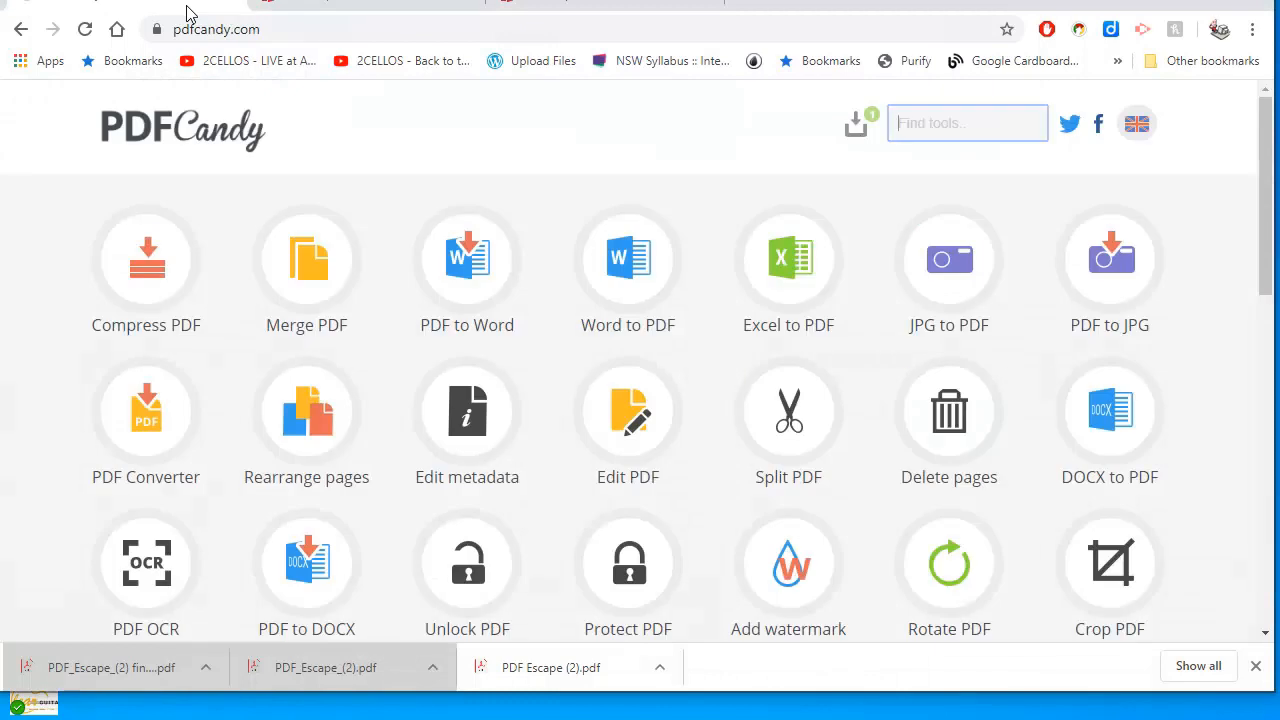
{"action": "mouse_move", "coordinate": [628, 324]}
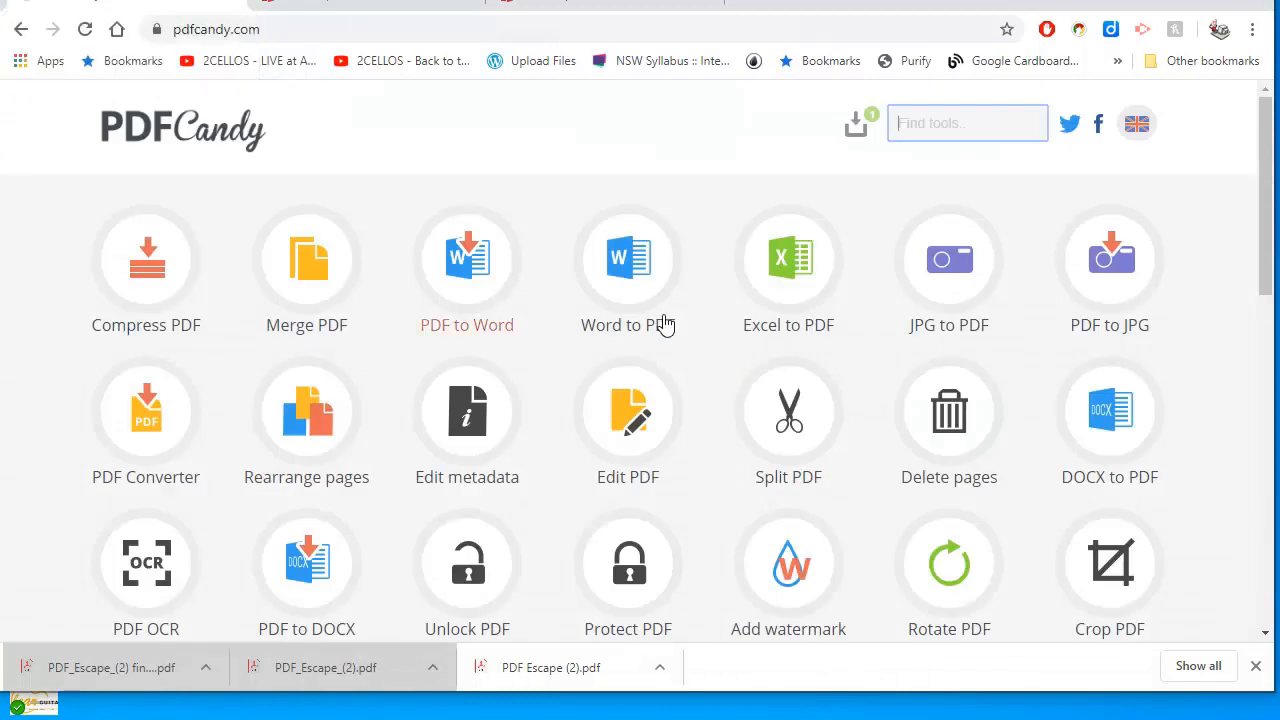
{"action": "mouse_move", "coordinate": [788, 410]}
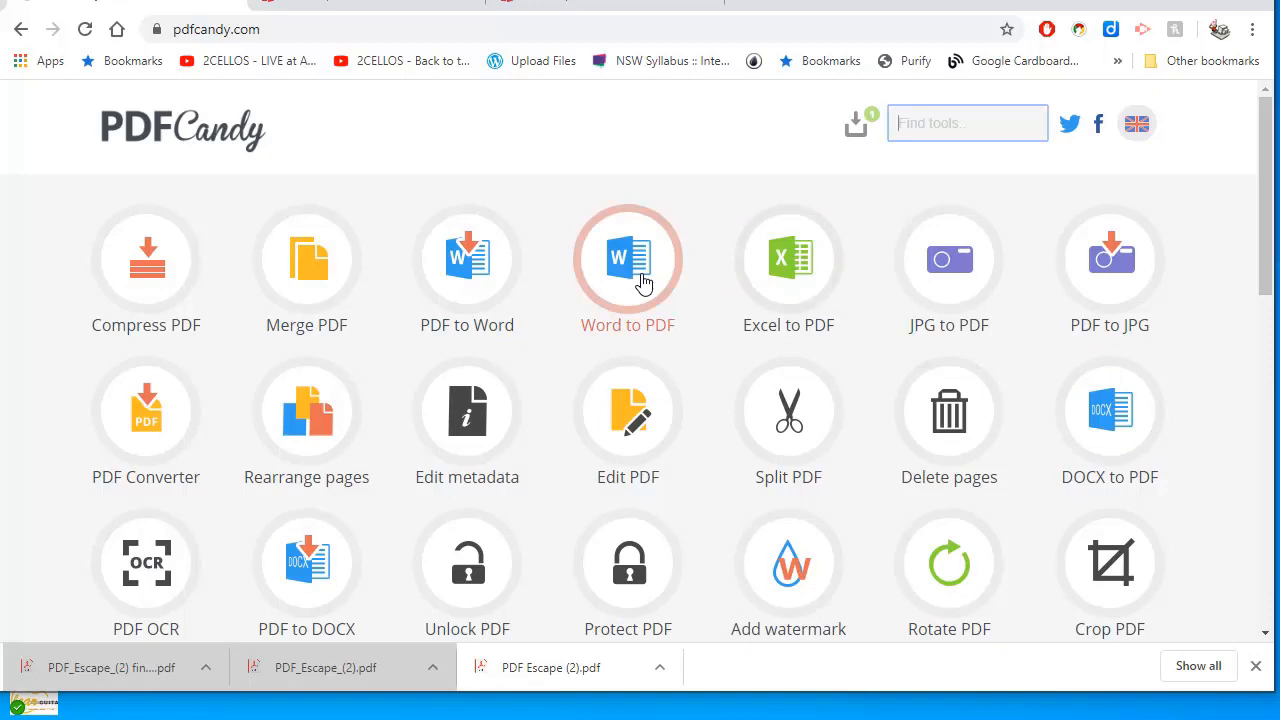
- Choose the Word to PDF tool on pdfcandy.com to reach its converter page
{"action": "left_click", "coordinate": [628, 258]}
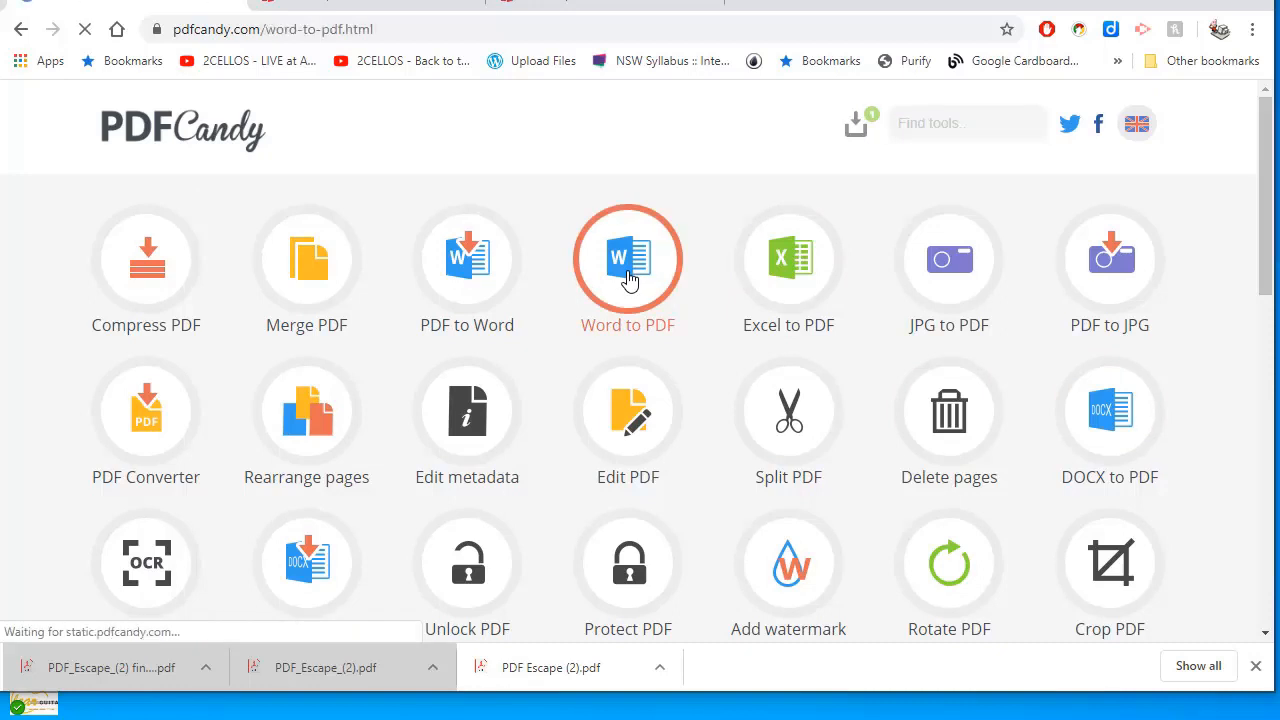
{"action": "left_click", "coordinate": [628, 258]}
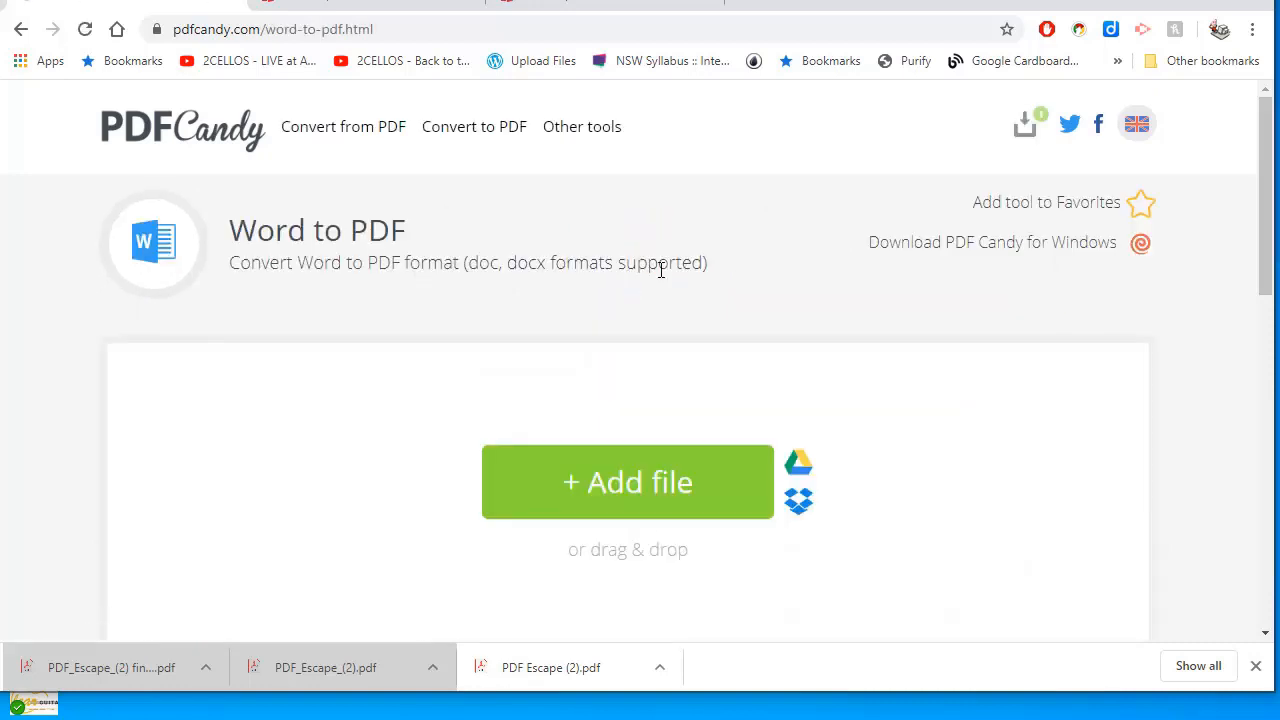
{"action": "mouse_move", "coordinate": [640, 482]}
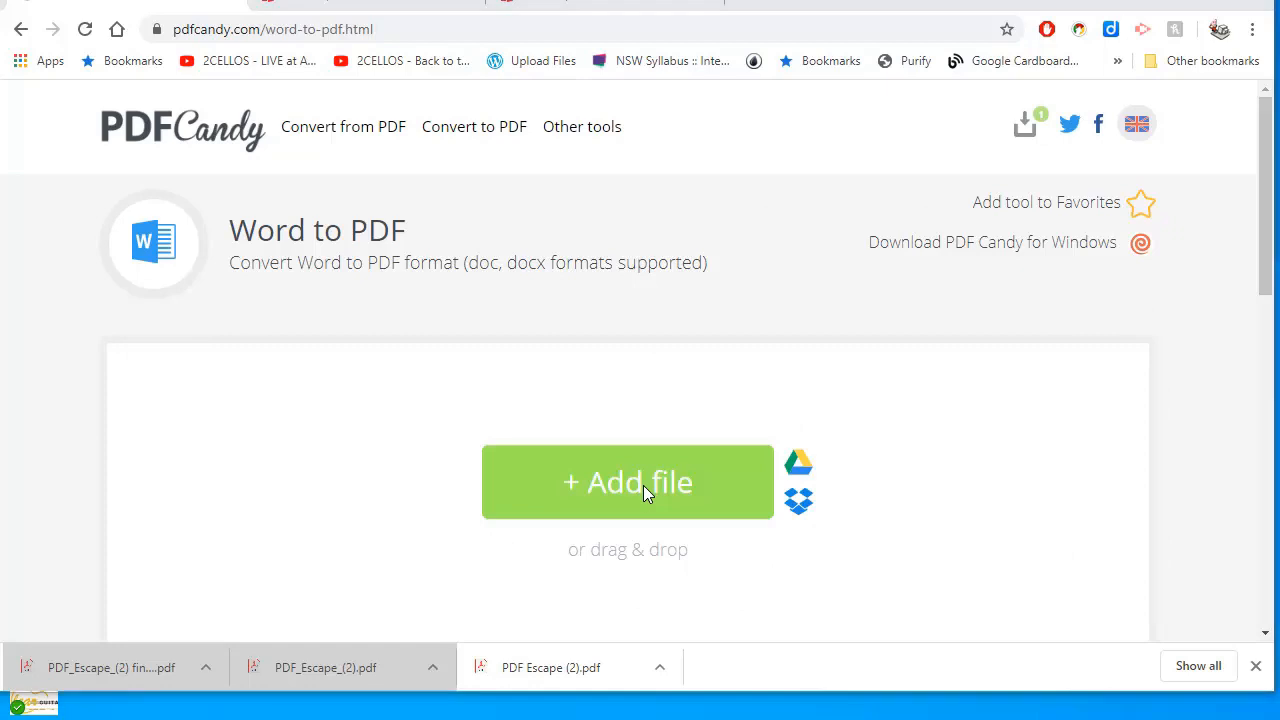
- Upload PDF Escape.docx, let it convert, and download the resulting PDF
{"action": "left_click", "coordinate": [628, 482]}
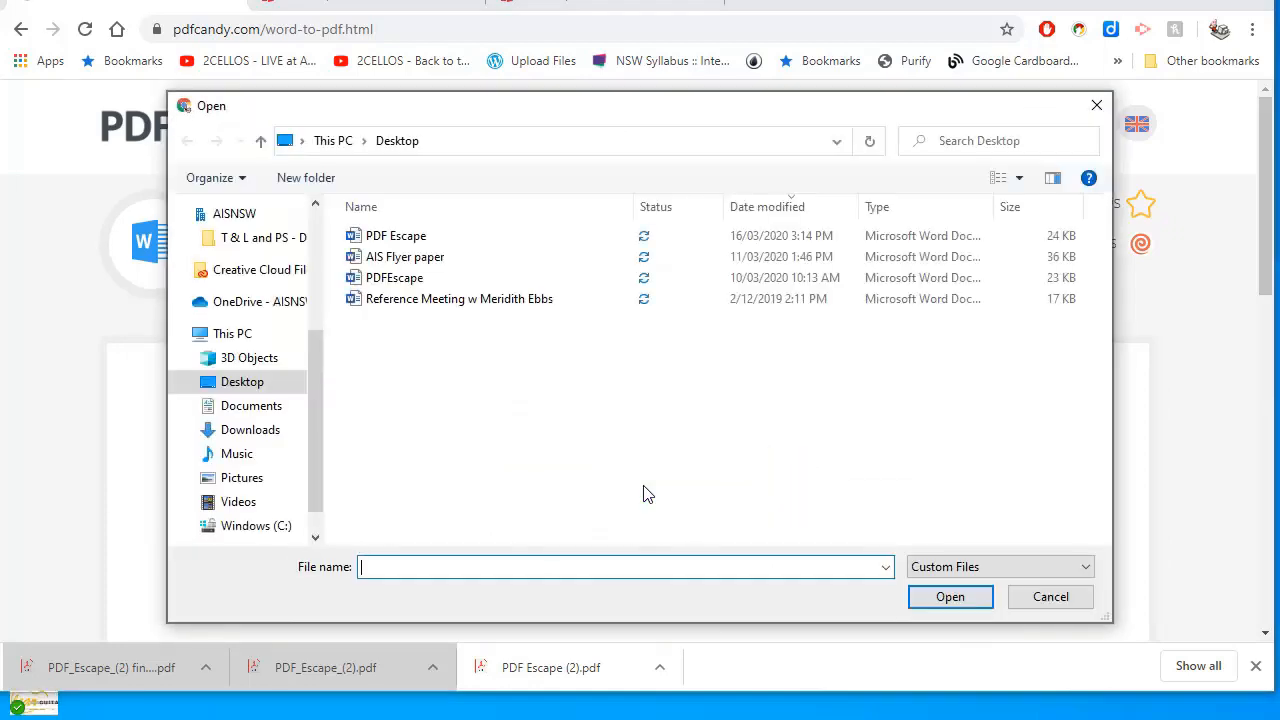
{"action": "left_click", "coordinate": [396, 236]}
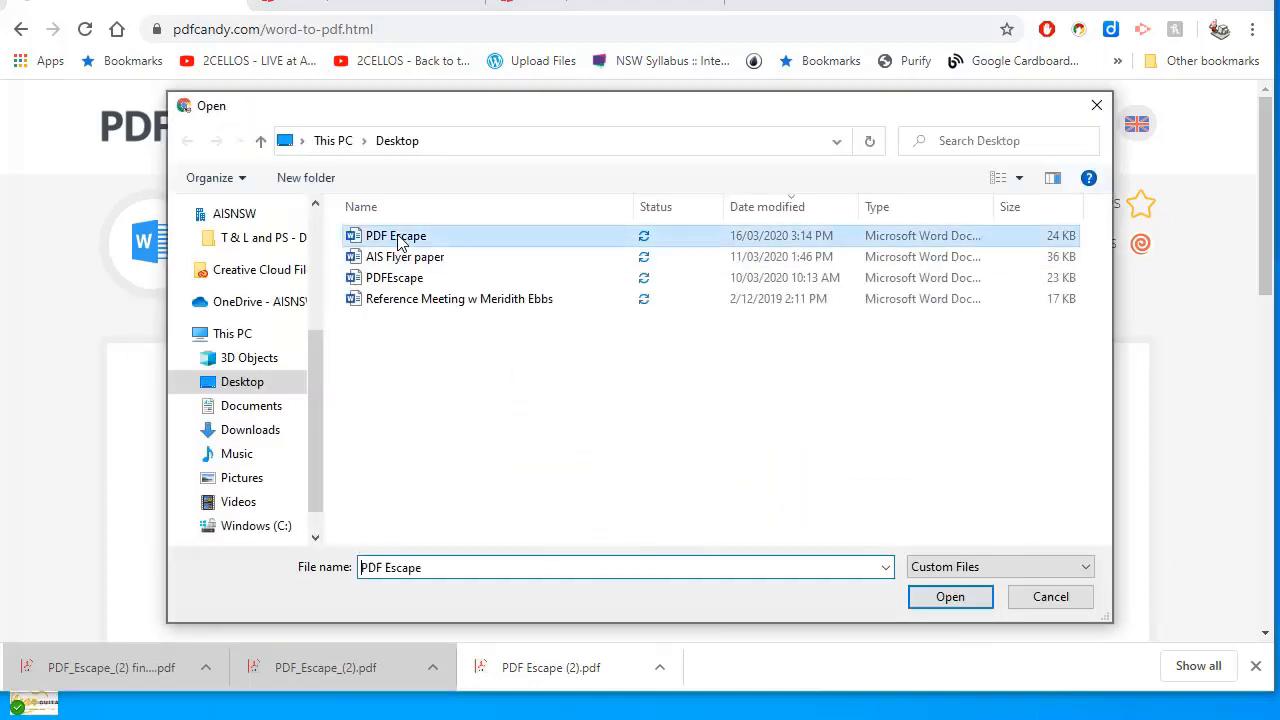
{"action": "left_click", "coordinate": [948, 596]}
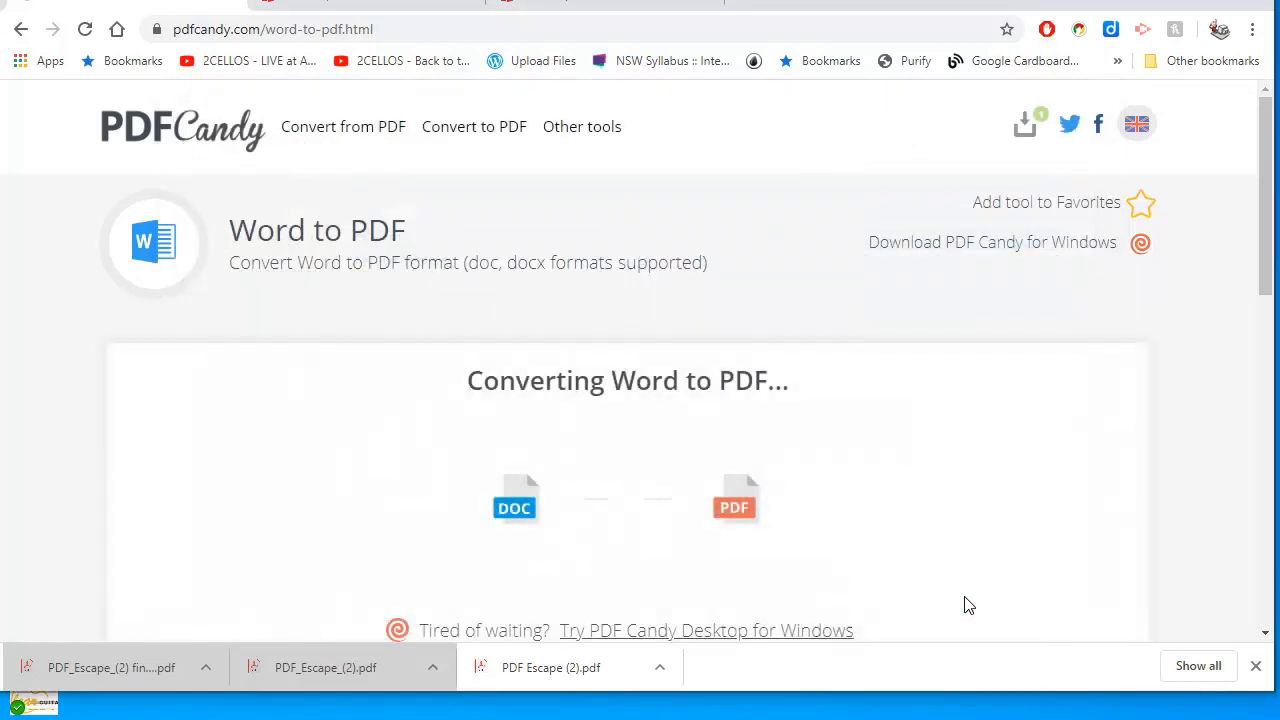
{"action": "mouse_move", "coordinate": [738, 412]}
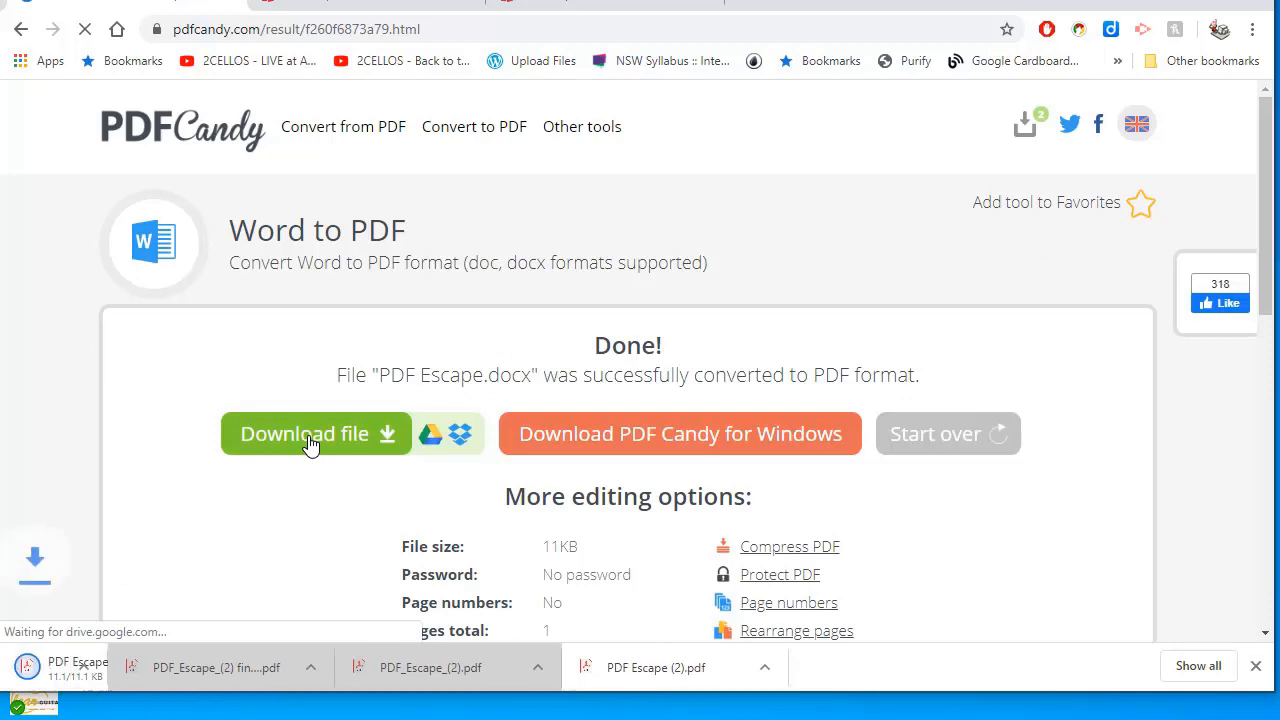
{"action": "left_click", "coordinate": [312, 434]}
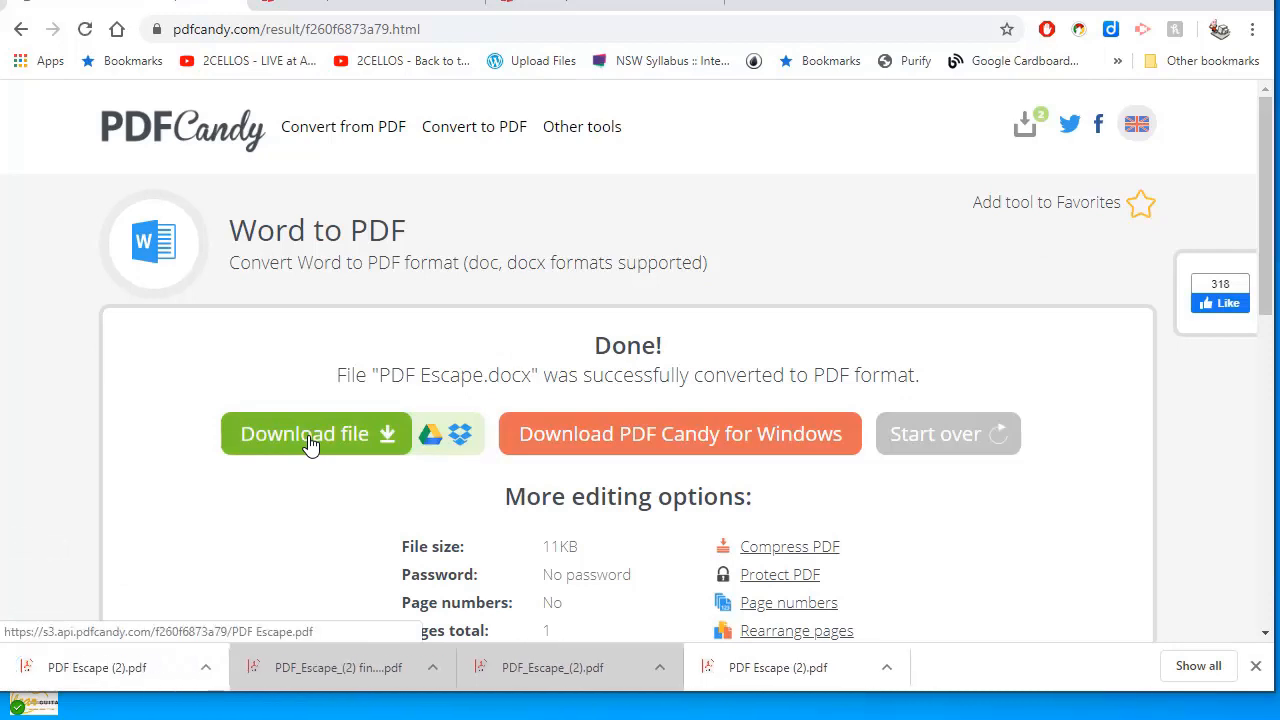
{"action": "mouse_move", "coordinate": [276, 38]}
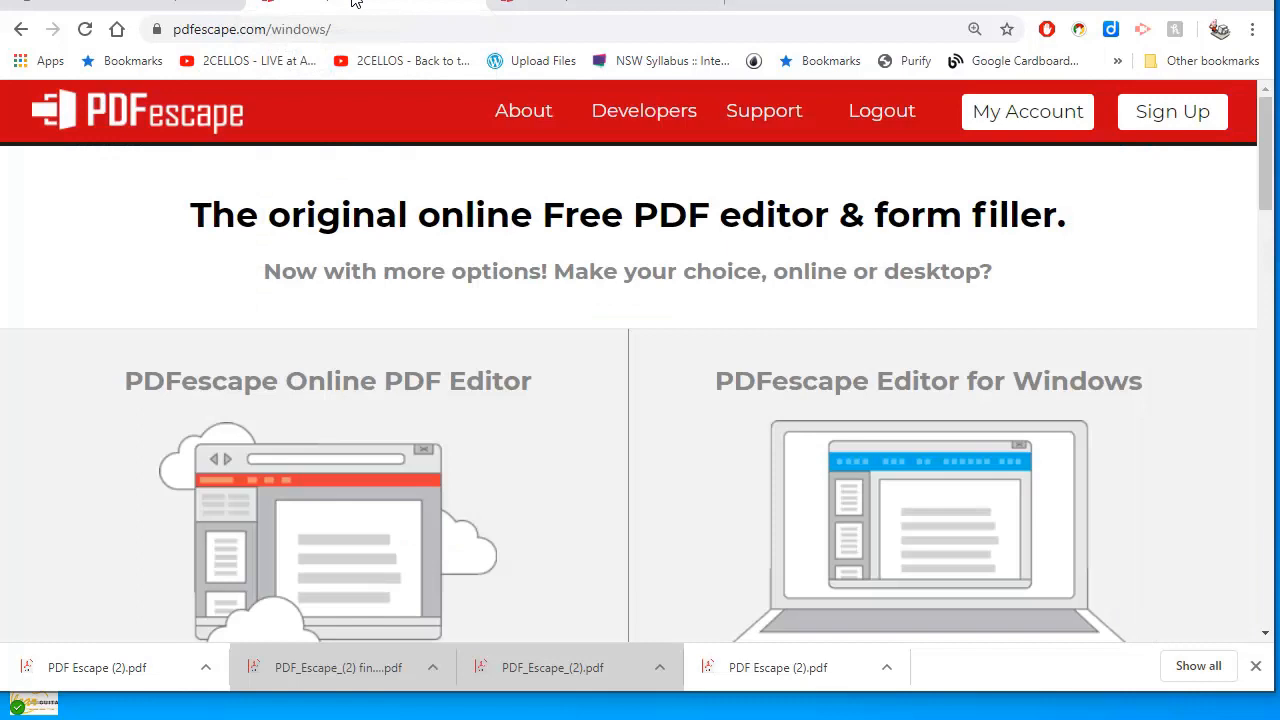
- Launch PDFescape's free online editor from pdfescape.com to reach Getting Started
{"action": "scroll", "scroll_direction": "down", "scroll_amount": 3}
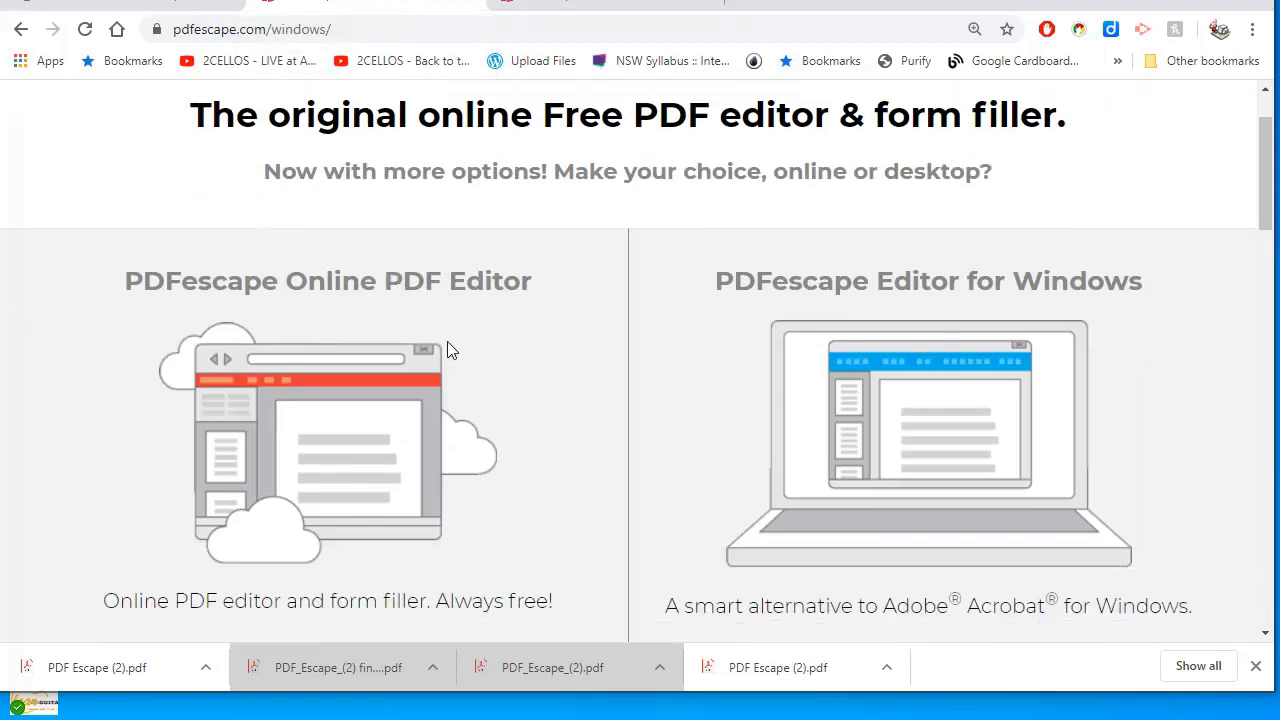
{"action": "mouse_move", "coordinate": [364, 448]}
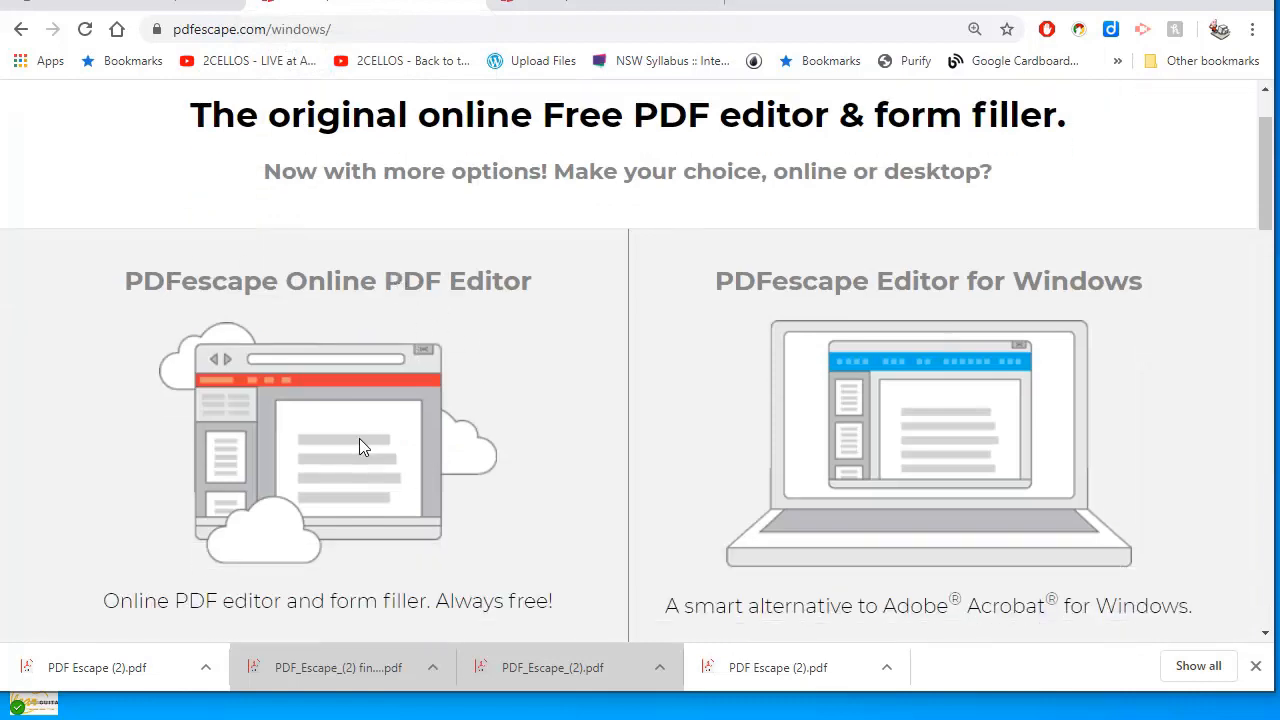
{"action": "left_click", "coordinate": [328, 488]}
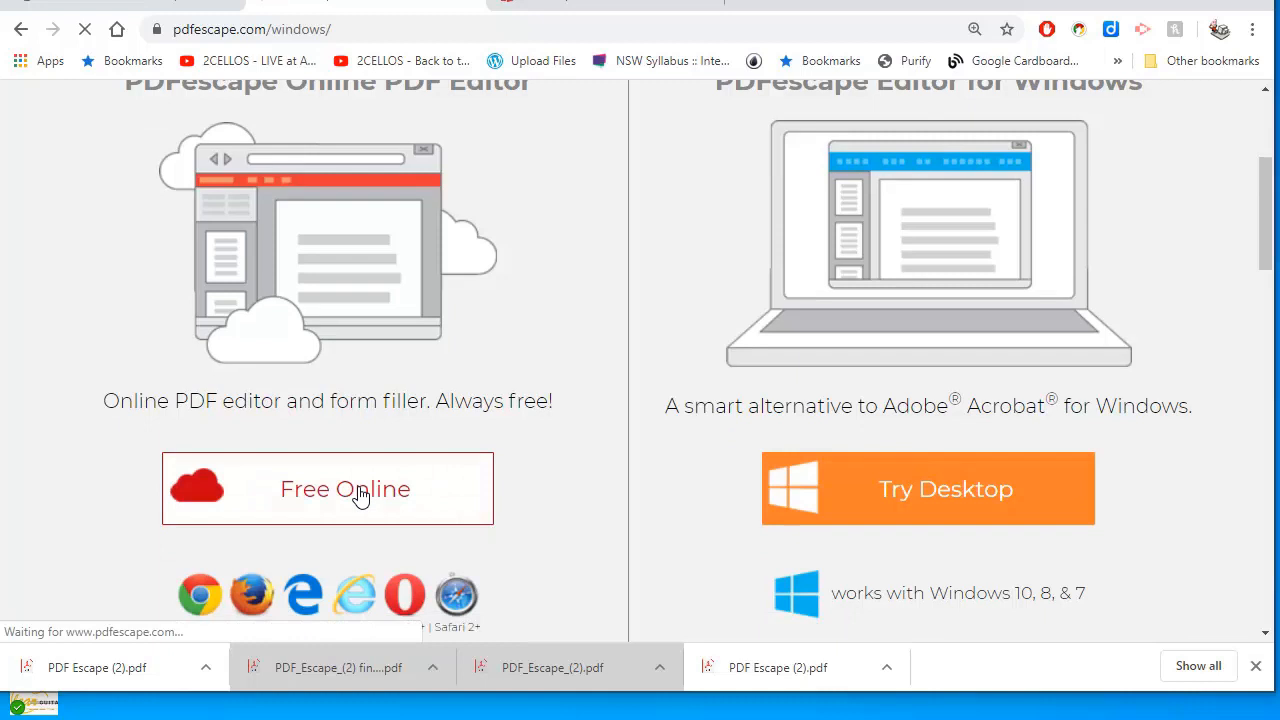
{"action": "left_click", "coordinate": [328, 488]}
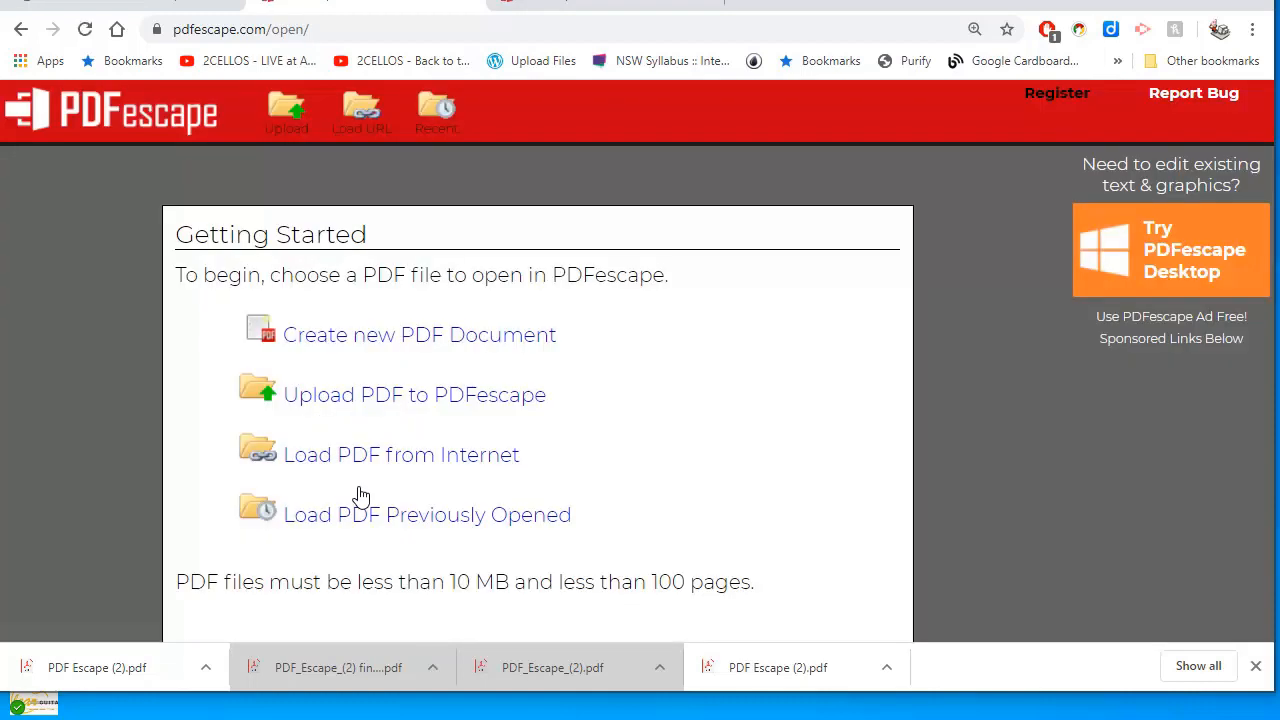
- Upload the Word-exported PDF Escape file into PDFescape for editing
{"action": "left_click", "coordinate": [414, 394]}
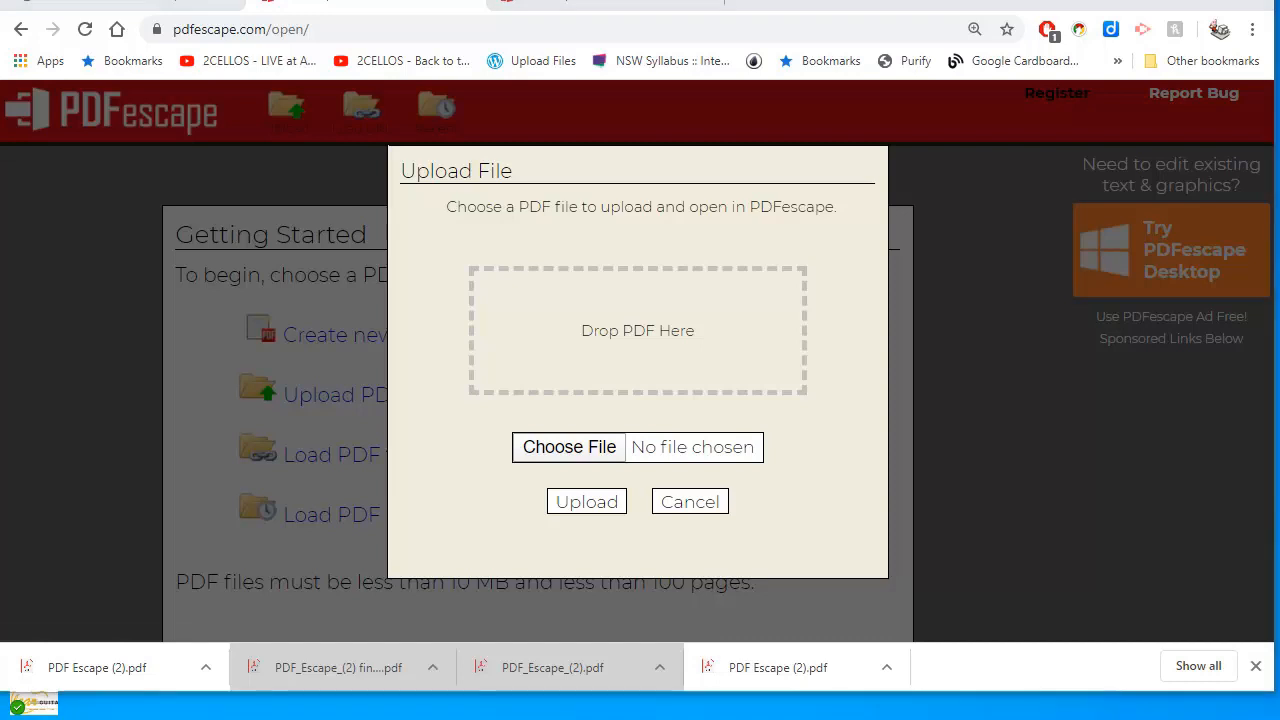
{"action": "left_click", "coordinate": [586, 500]}
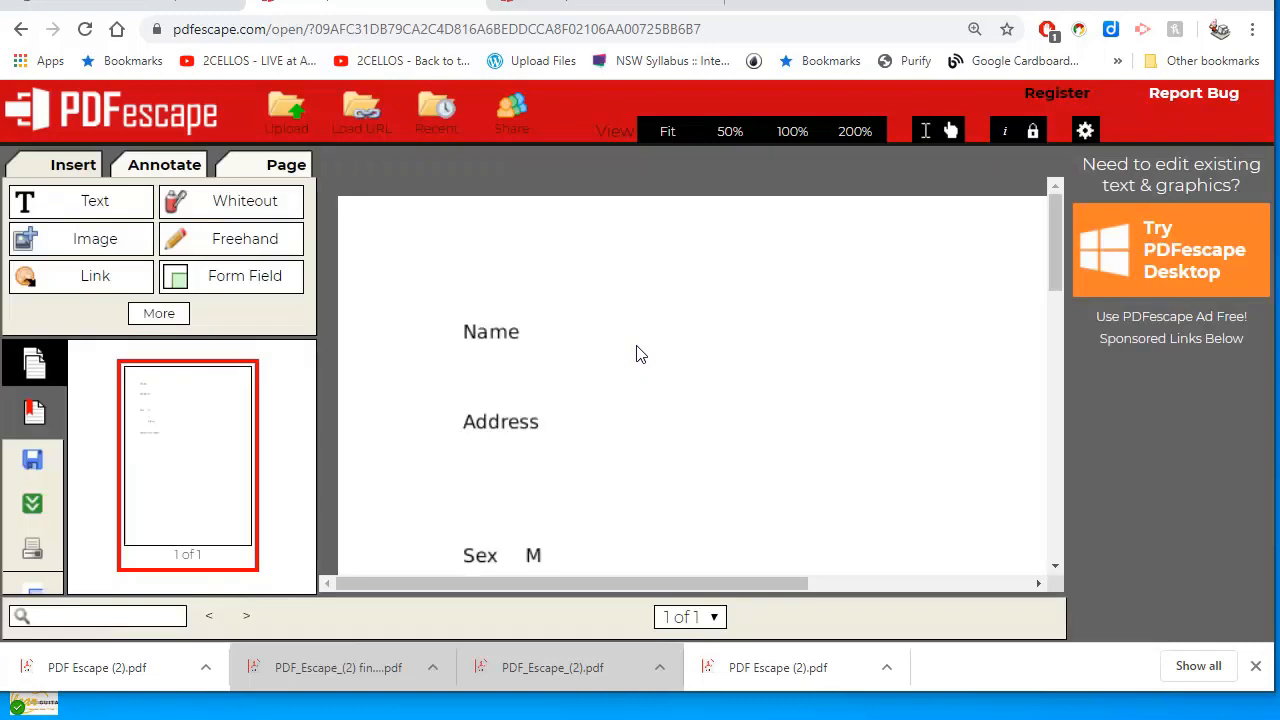
{"action": "scroll", "scroll_direction": "down", "scroll_amount": 3}
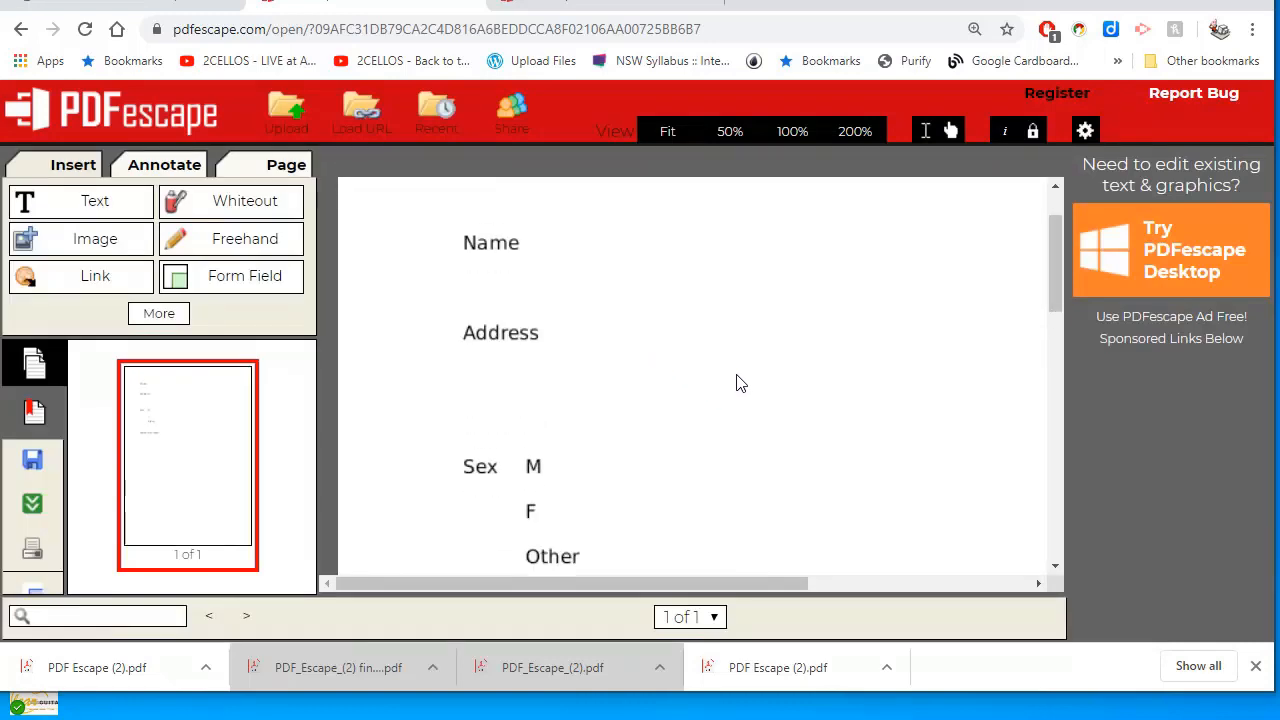
{"action": "scroll", "scroll_direction": "up", "scroll_amount": 3}
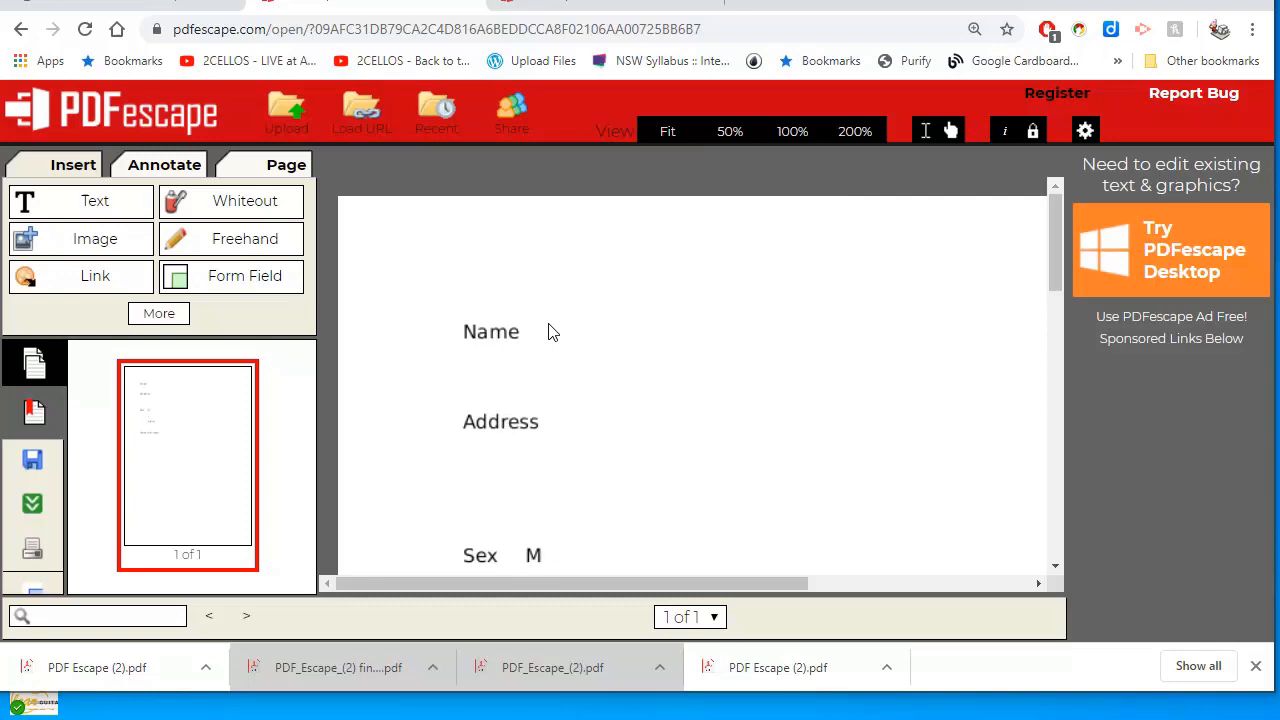
{"action": "mouse_move", "coordinate": [80, 200]}
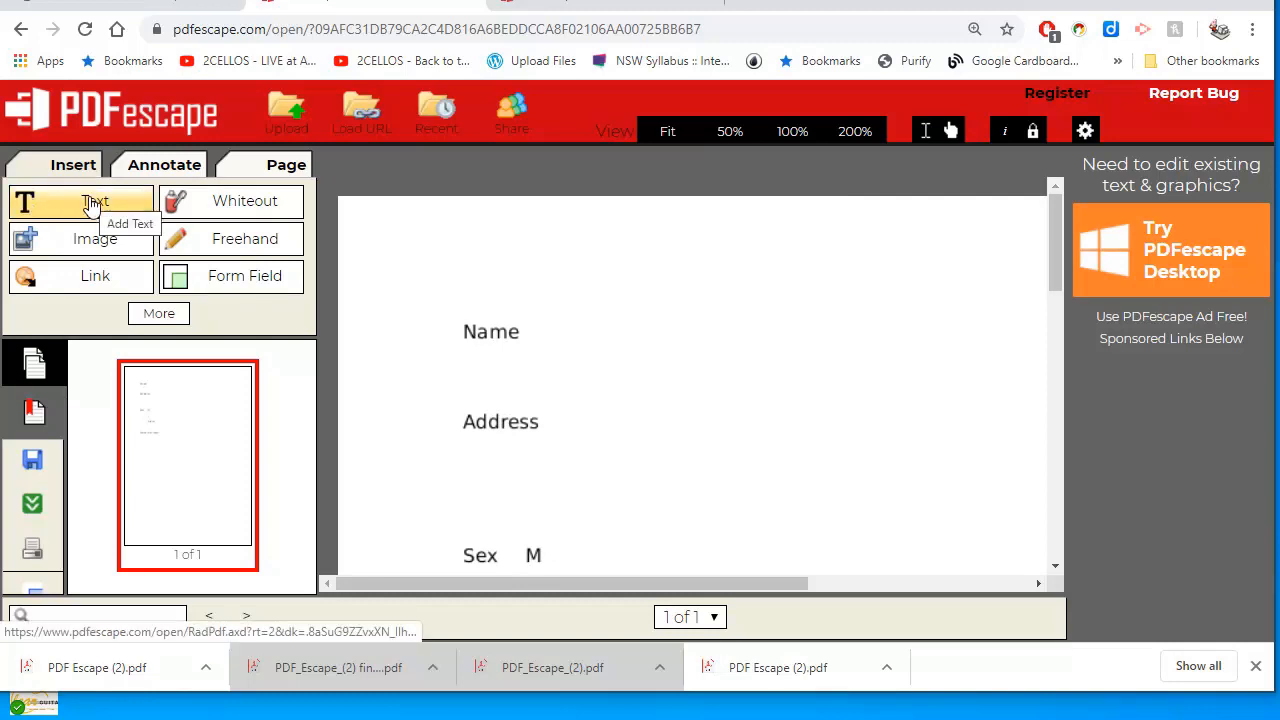
{"action": "mouse_move", "coordinate": [600, 340]}
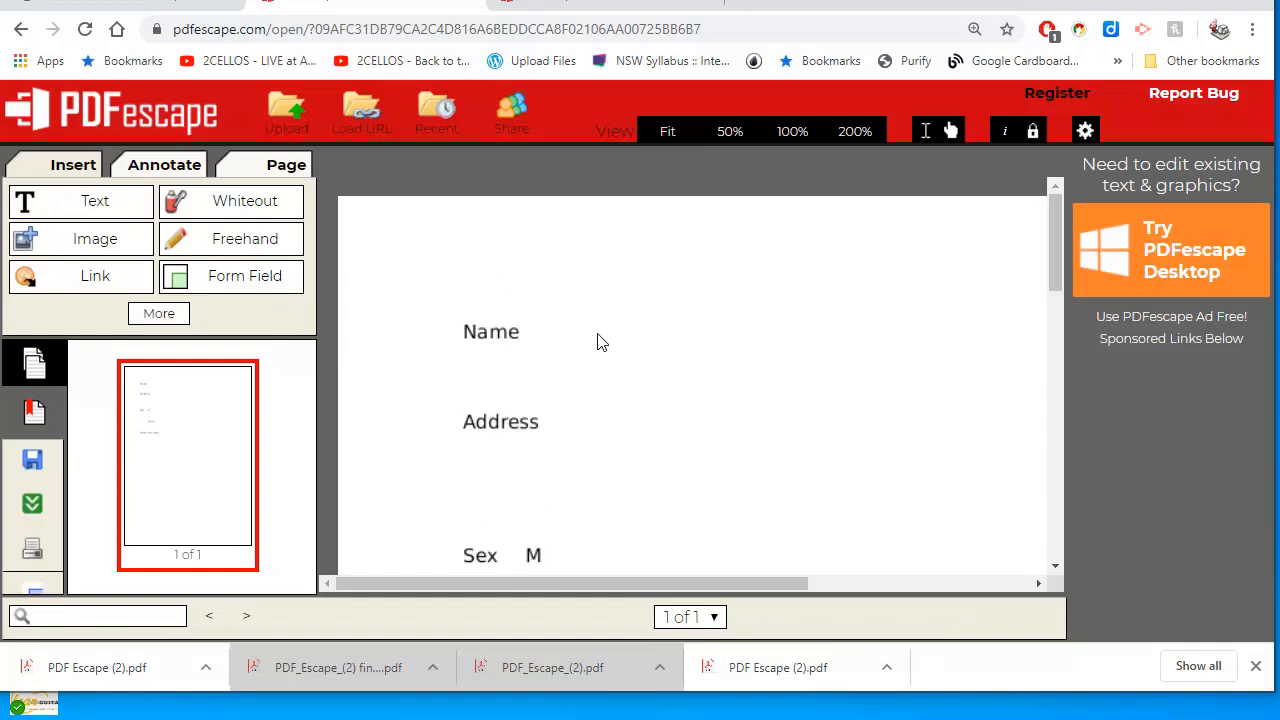
- Add a short single-line text field beside Name and a taller one beside Address
{"action": "left_click", "coordinate": [244, 276]}
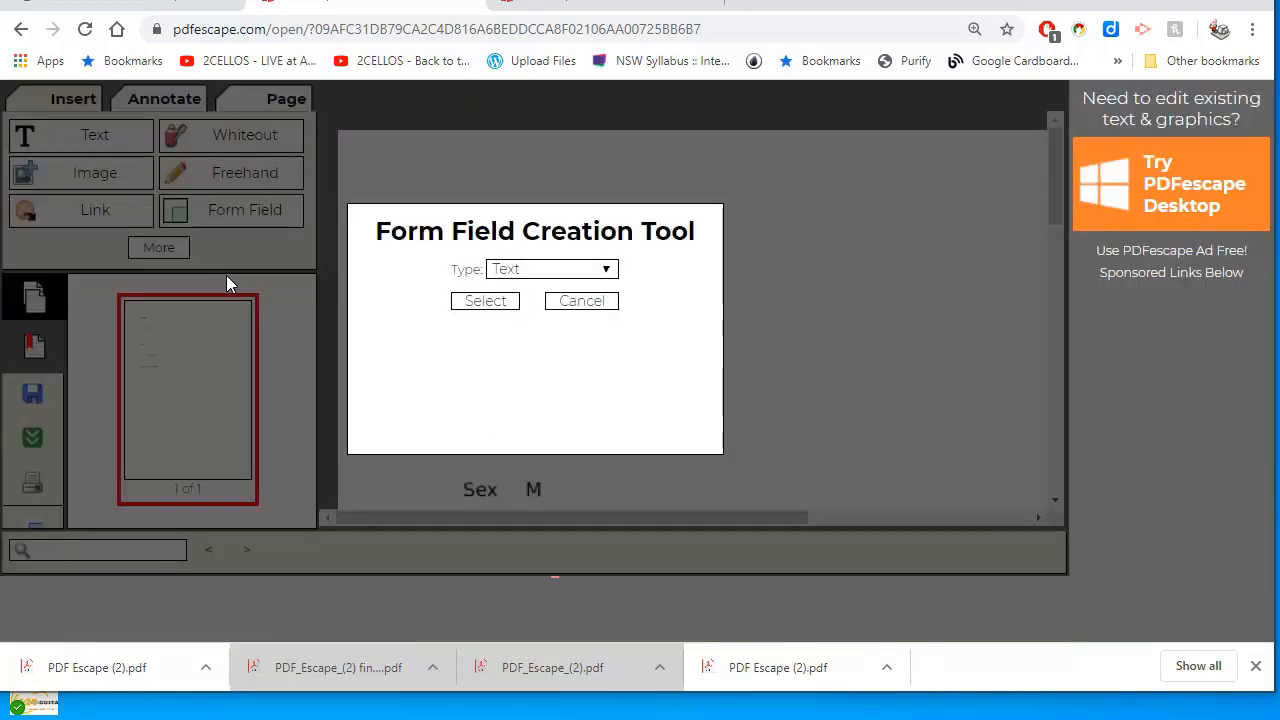
{"action": "mouse_move", "coordinate": [498, 316]}
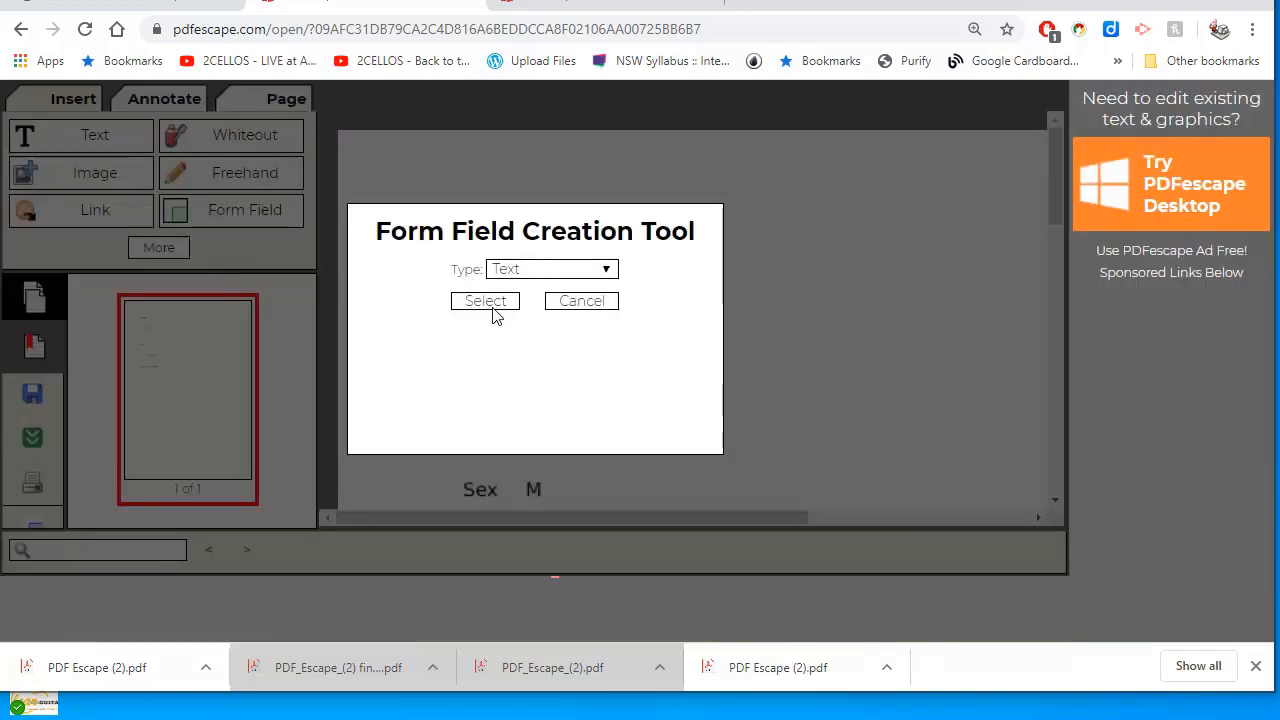
{"action": "left_click", "coordinate": [484, 300]}
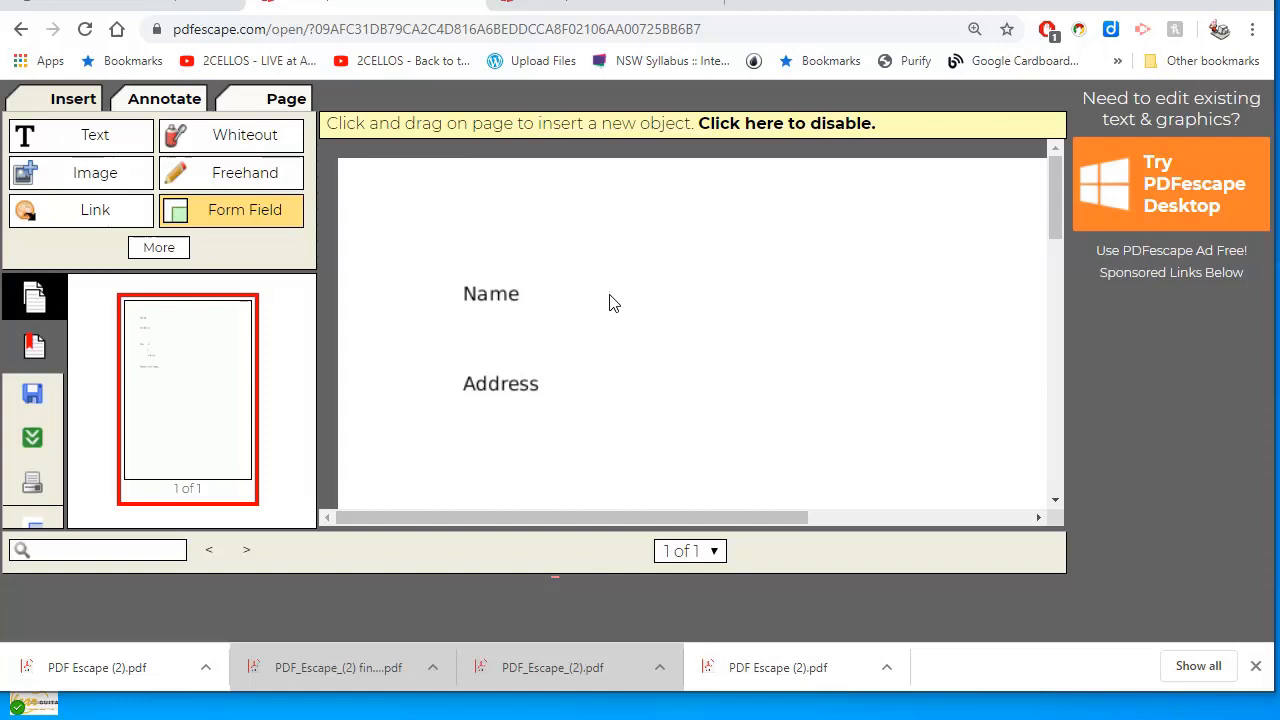
{"action": "left_click_drag", "start_coordinate": [584, 262], "coordinate": [848, 336]}
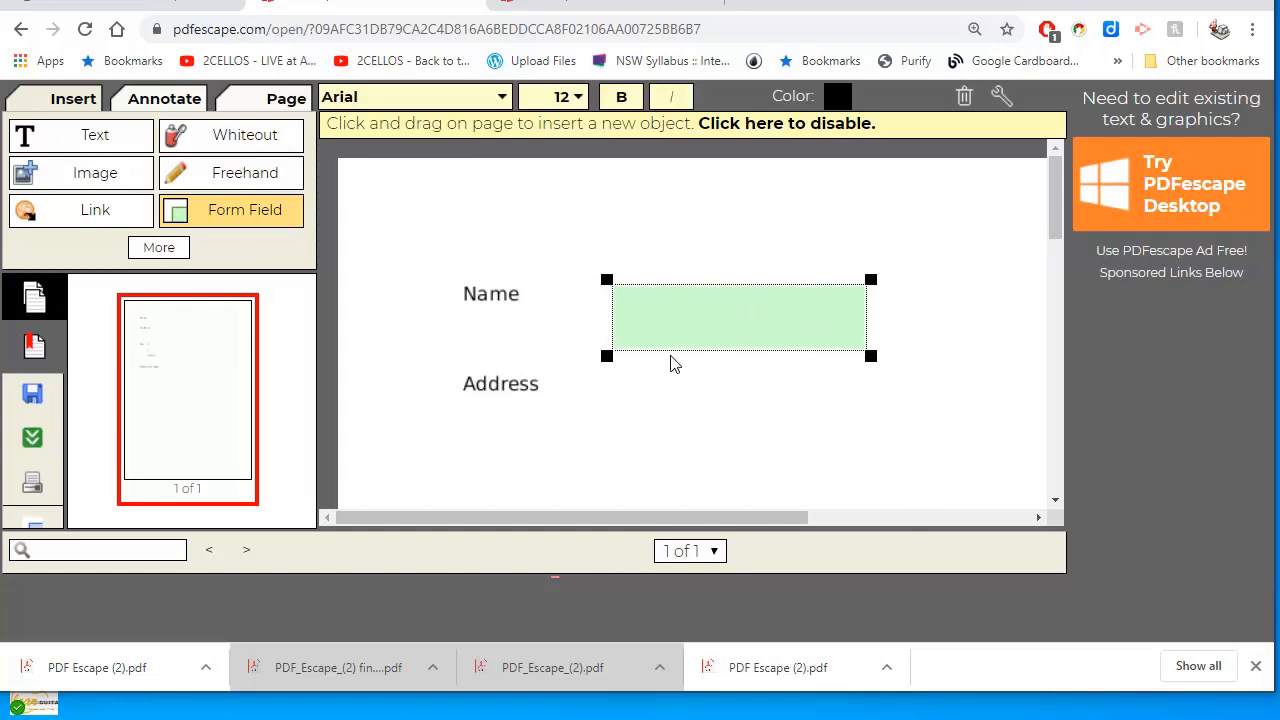
{"action": "left_click_drag", "start_coordinate": [738, 358], "coordinate": [738, 332]}
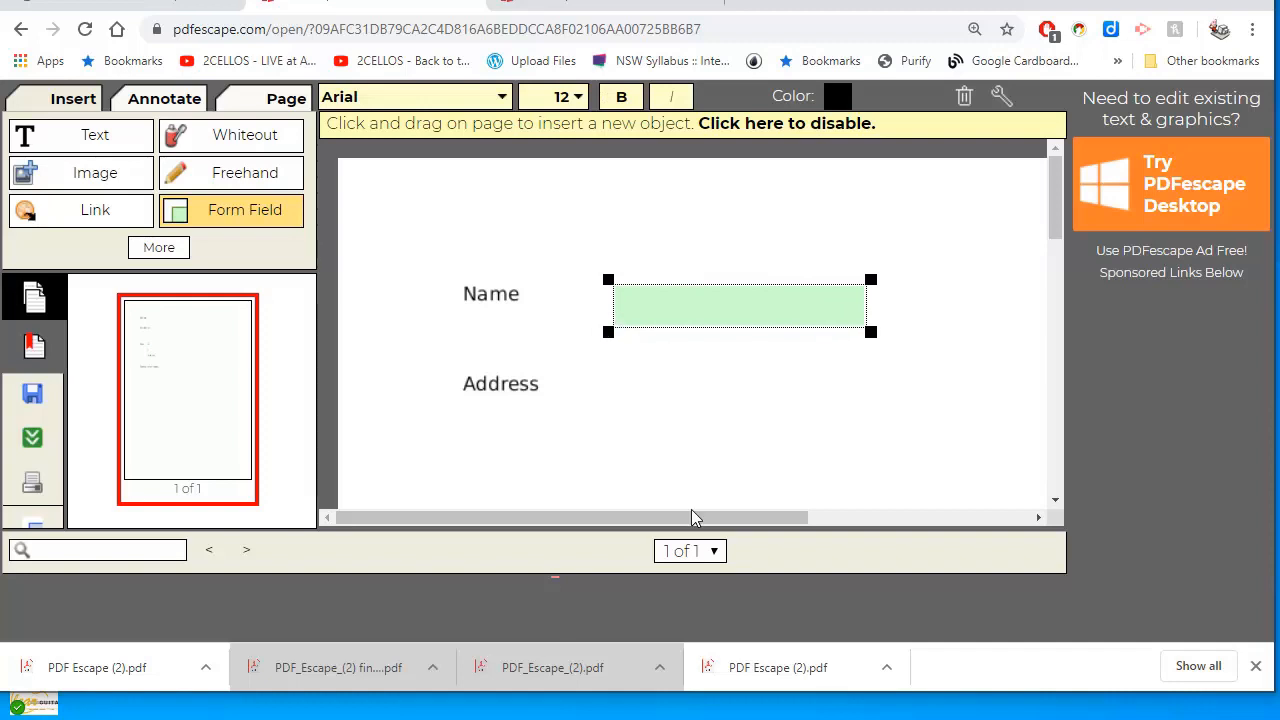
{"action": "mouse_move", "coordinate": [244, 210]}
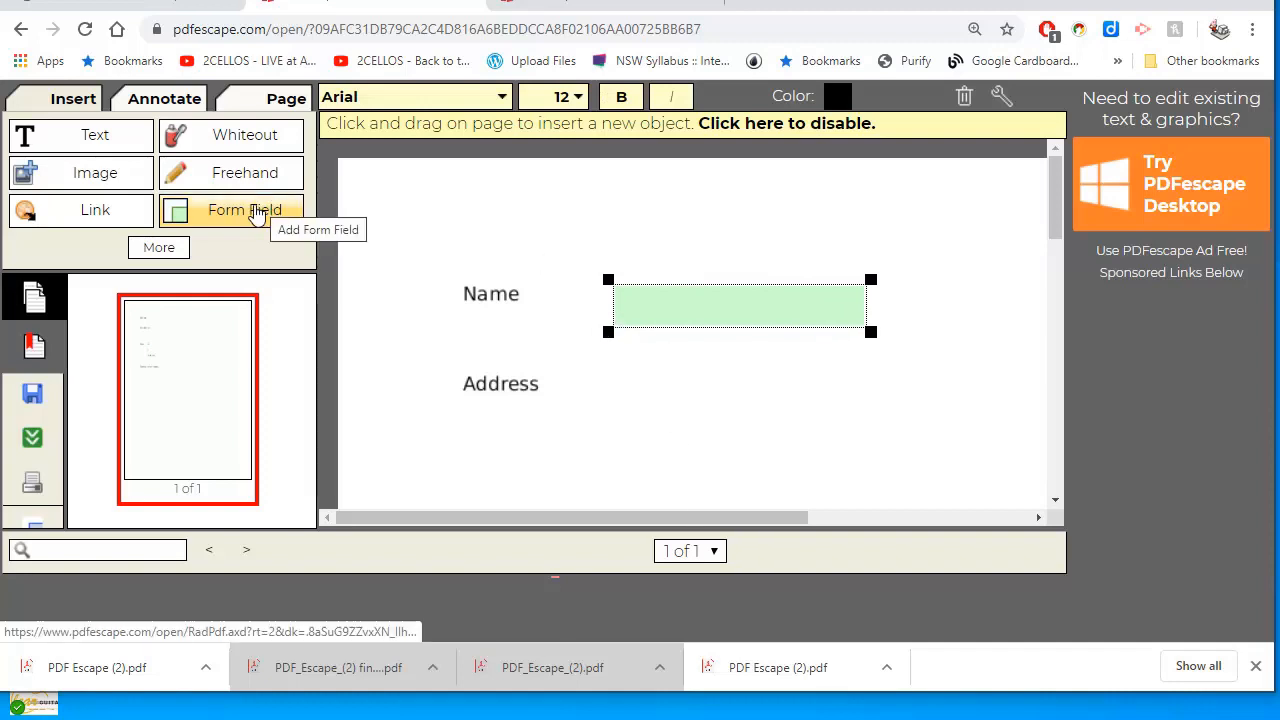
{"action": "mouse_move", "coordinate": [620, 390]}
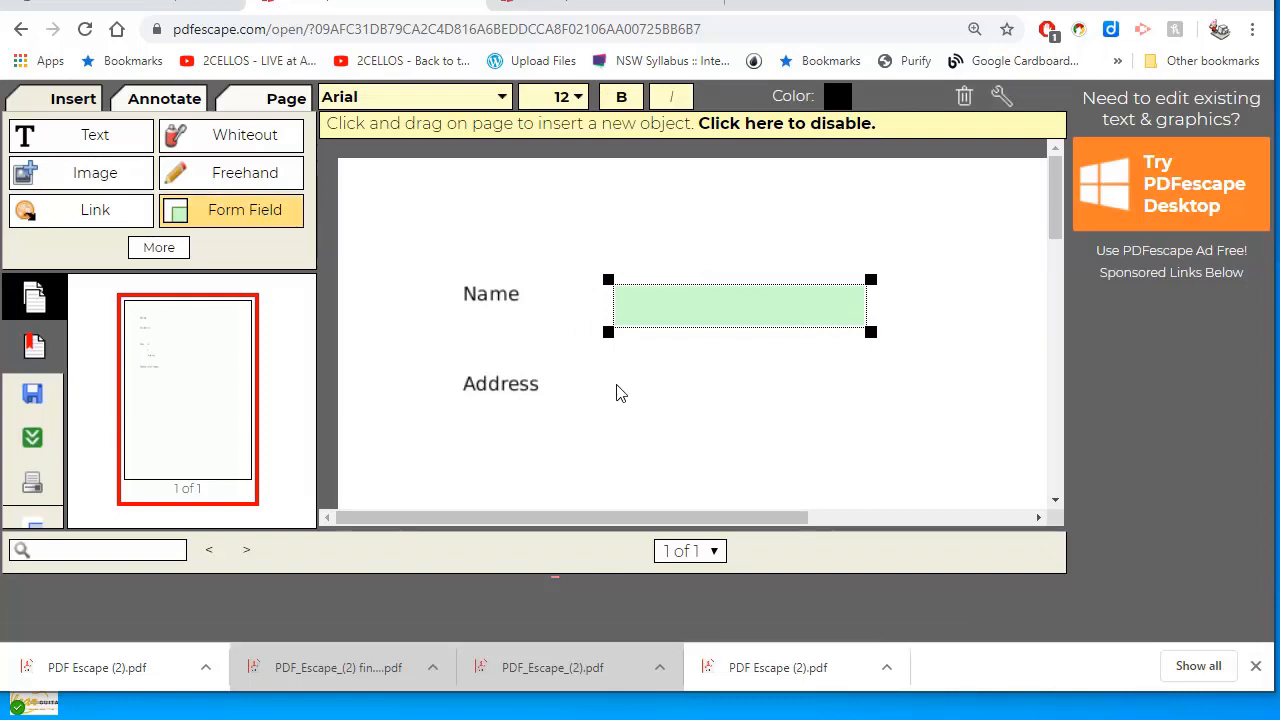
{"action": "left_click_drag", "start_coordinate": [616, 384], "coordinate": [860, 444]}
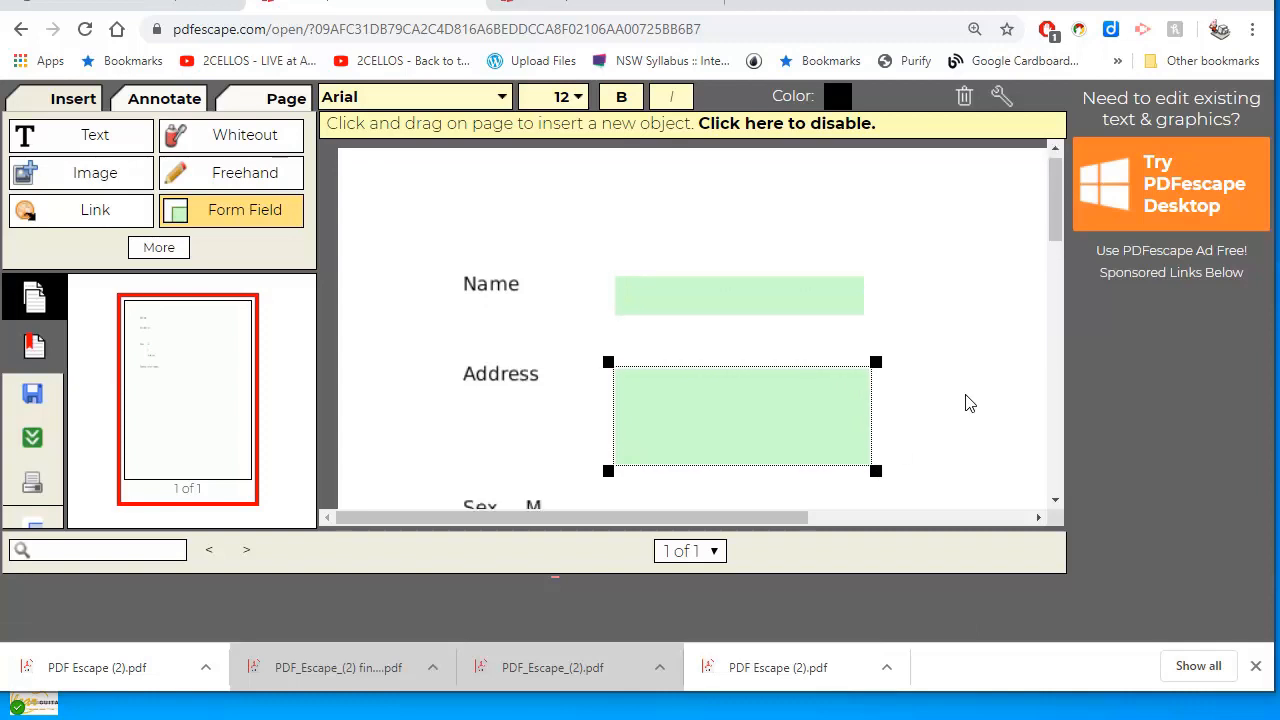
{"action": "scroll", "scroll_direction": "down", "scroll_amount": 3}
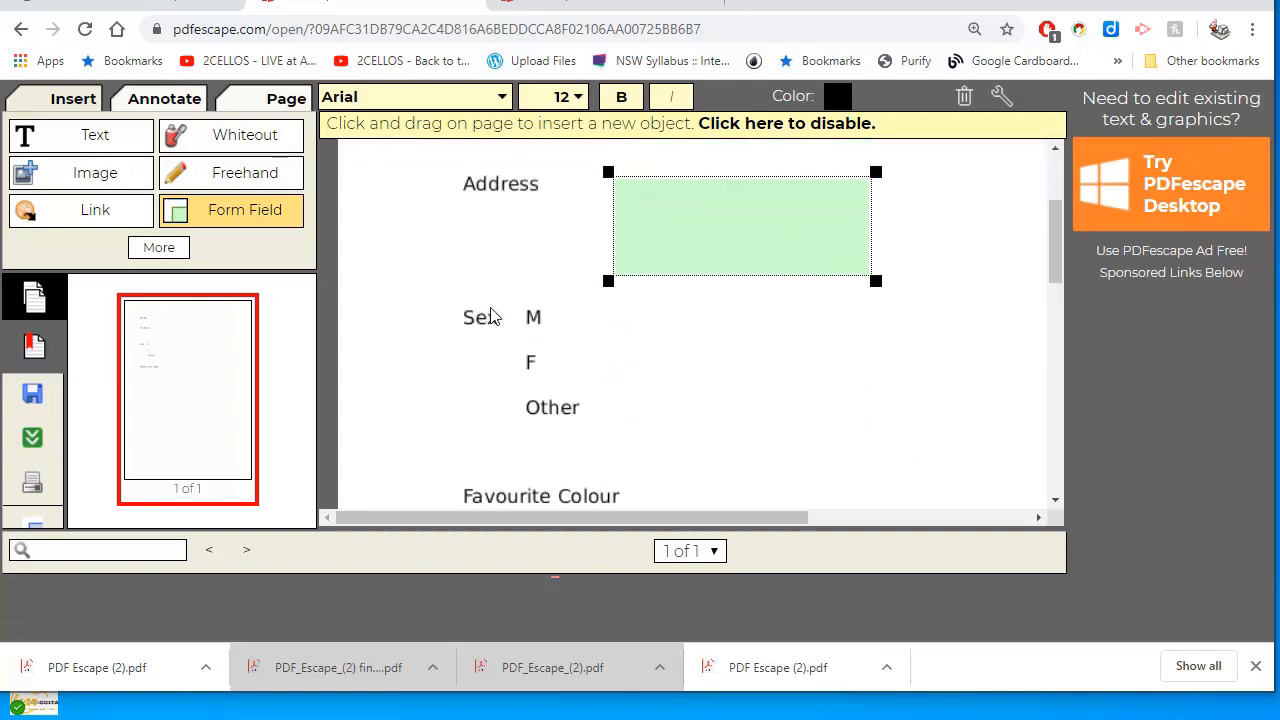
{"action": "mouse_move", "coordinate": [502, 308]}
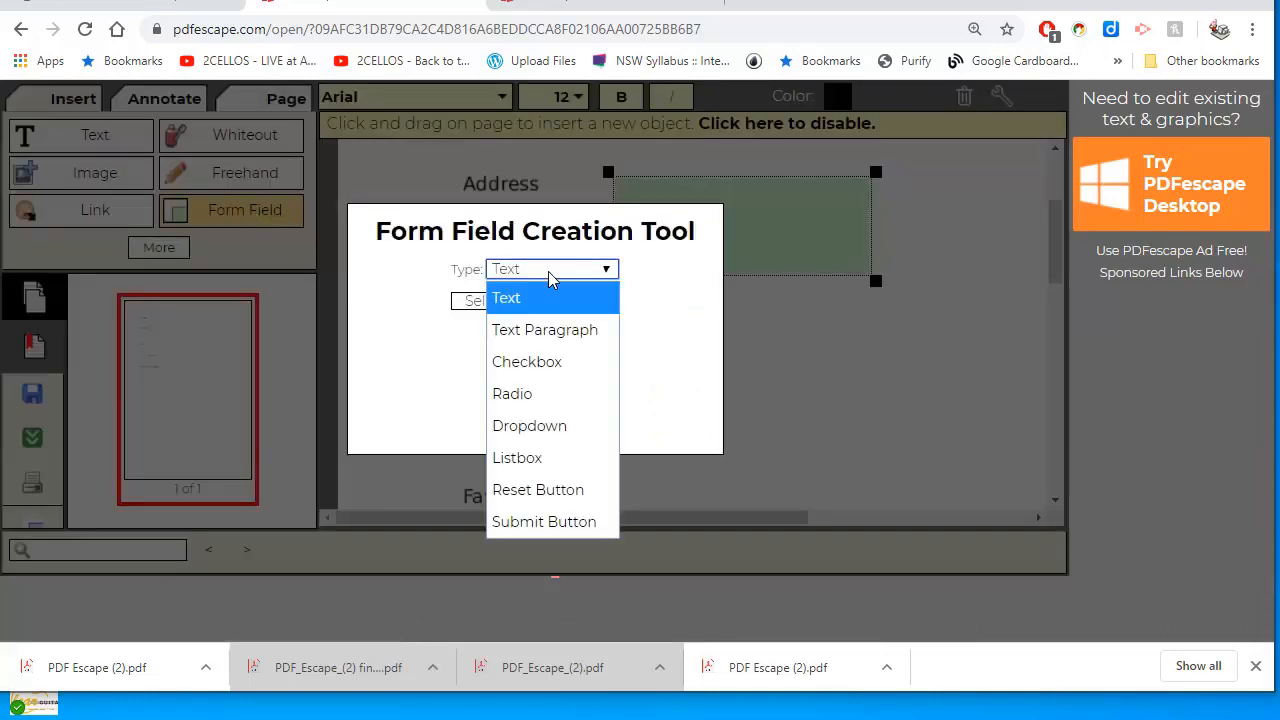
{"action": "mouse_move", "coordinate": [528, 360]}
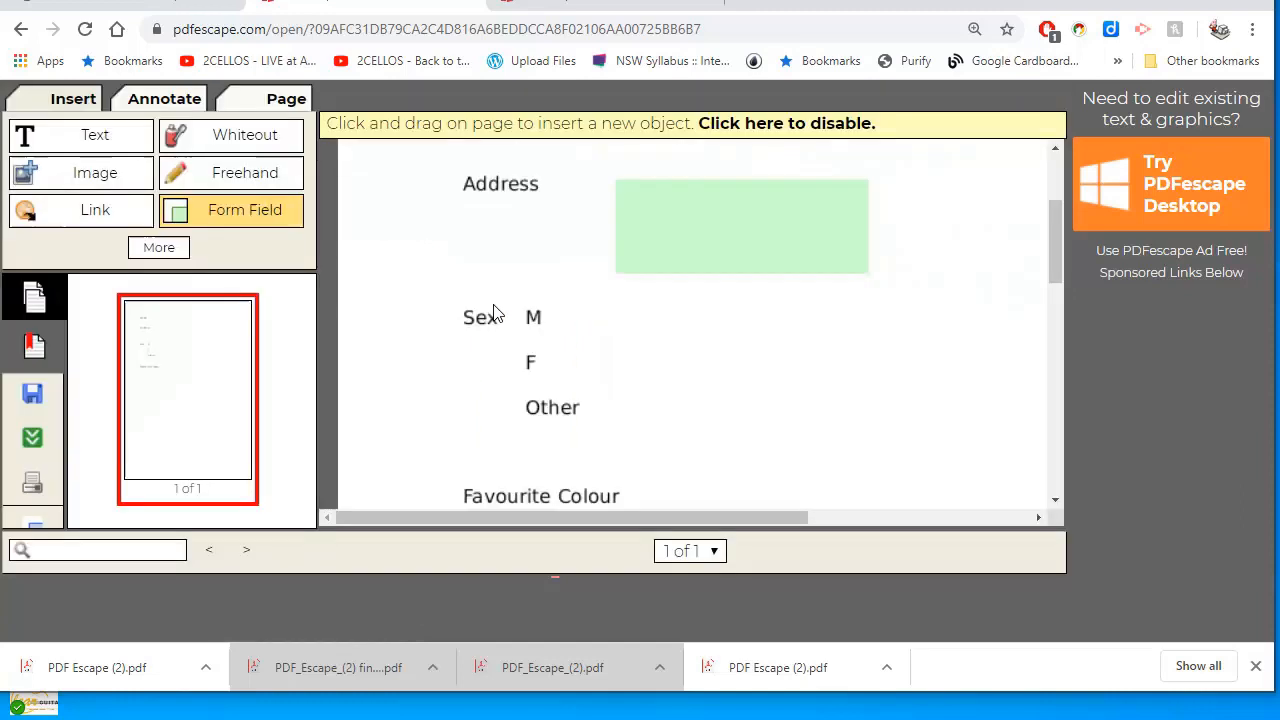
- Place small checkbox fields beside M, F and Other, adjusting the M box
{"action": "left_click_drag", "start_coordinate": [650, 310], "coordinate": [700, 364]}
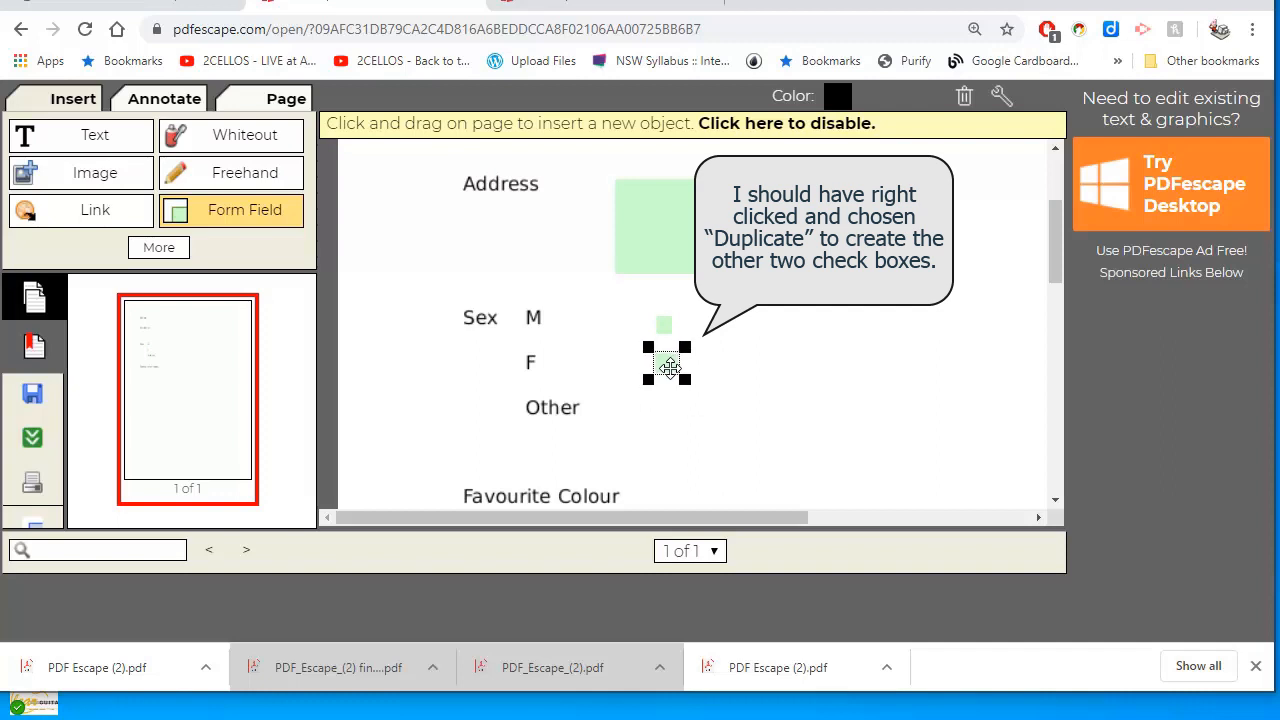
{"action": "left_click_drag", "start_coordinate": [668, 362], "coordinate": [684, 436]}
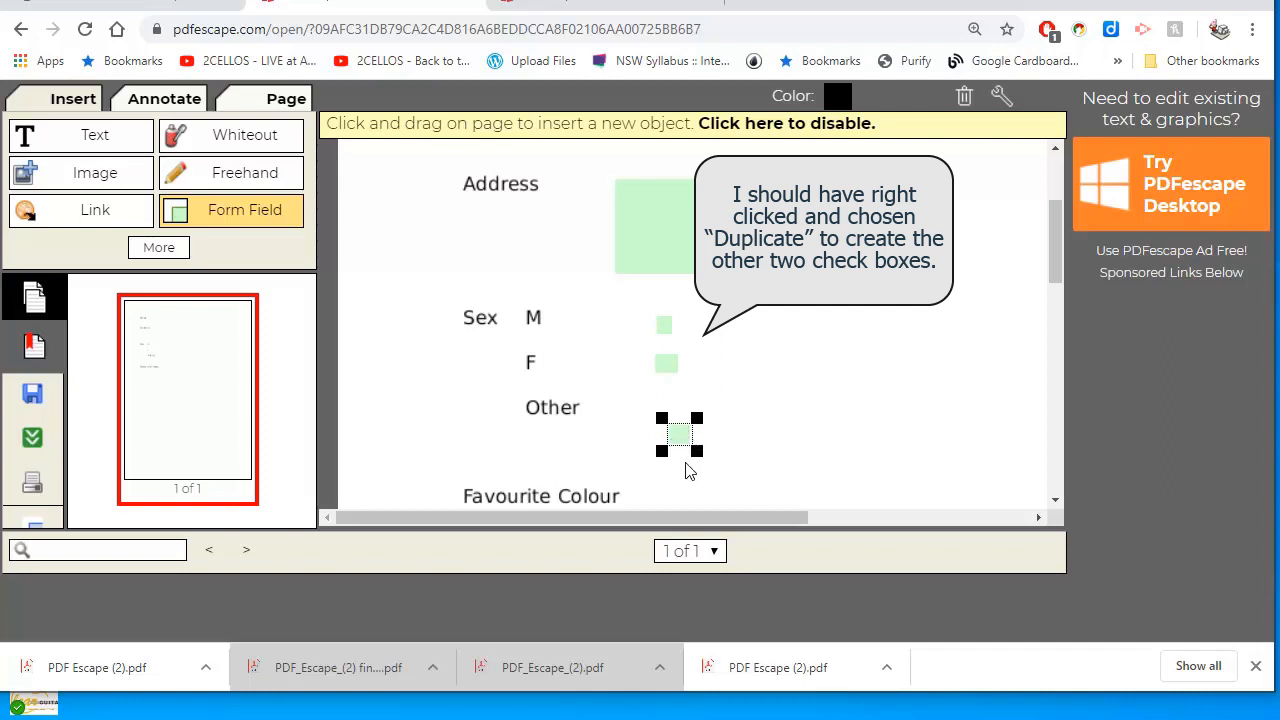
{"action": "left_click_drag", "start_coordinate": [680, 436], "coordinate": [666, 408]}
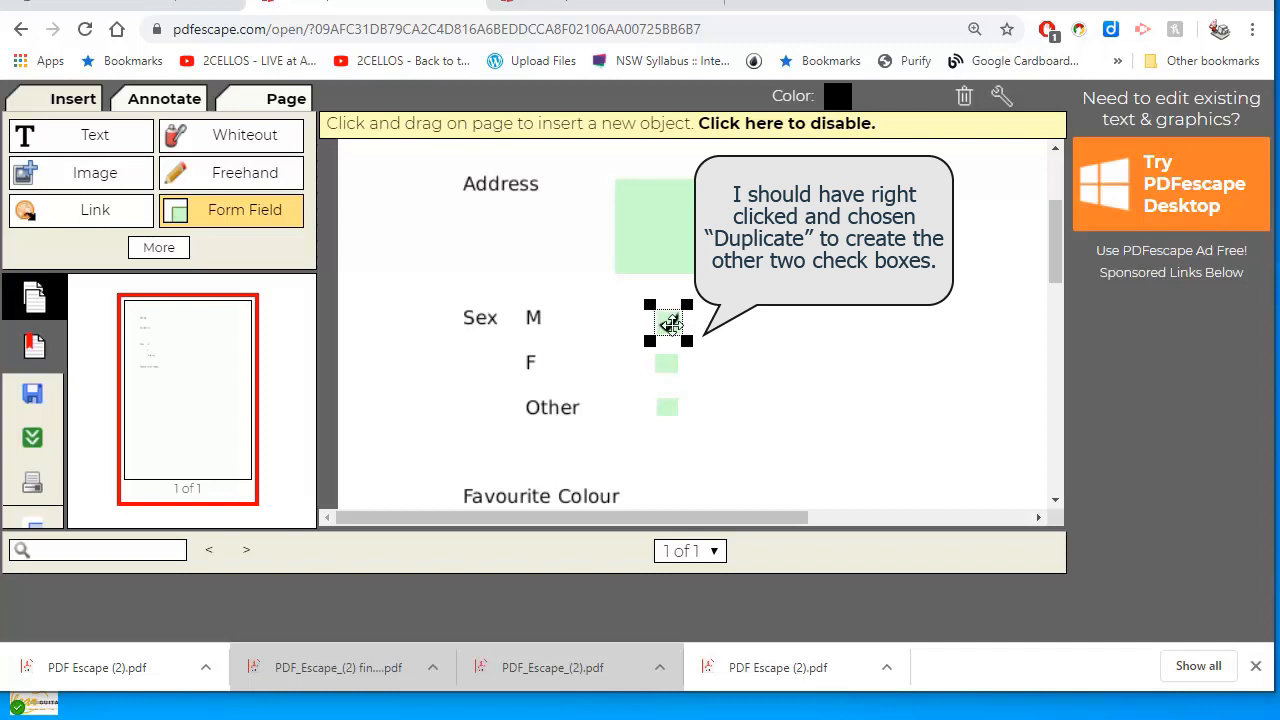
{"action": "left_click", "coordinate": [670, 322]}
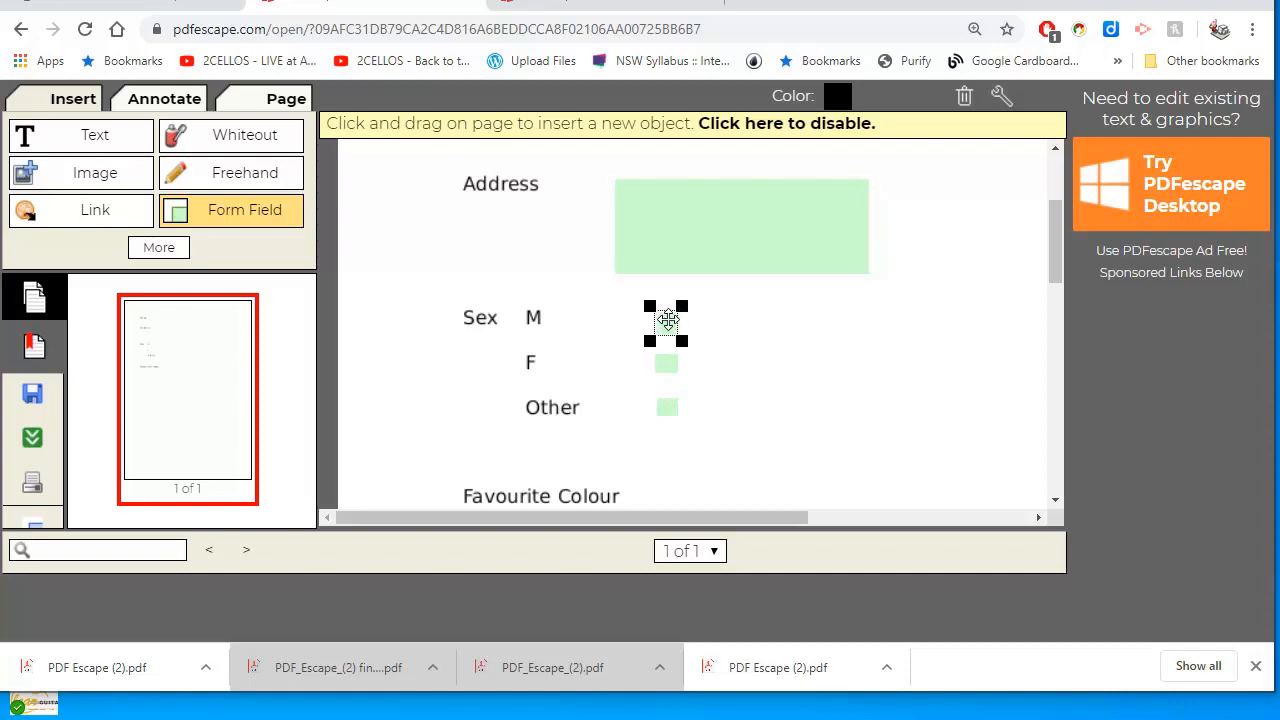
{"action": "mouse_move", "coordinate": [816, 392]}
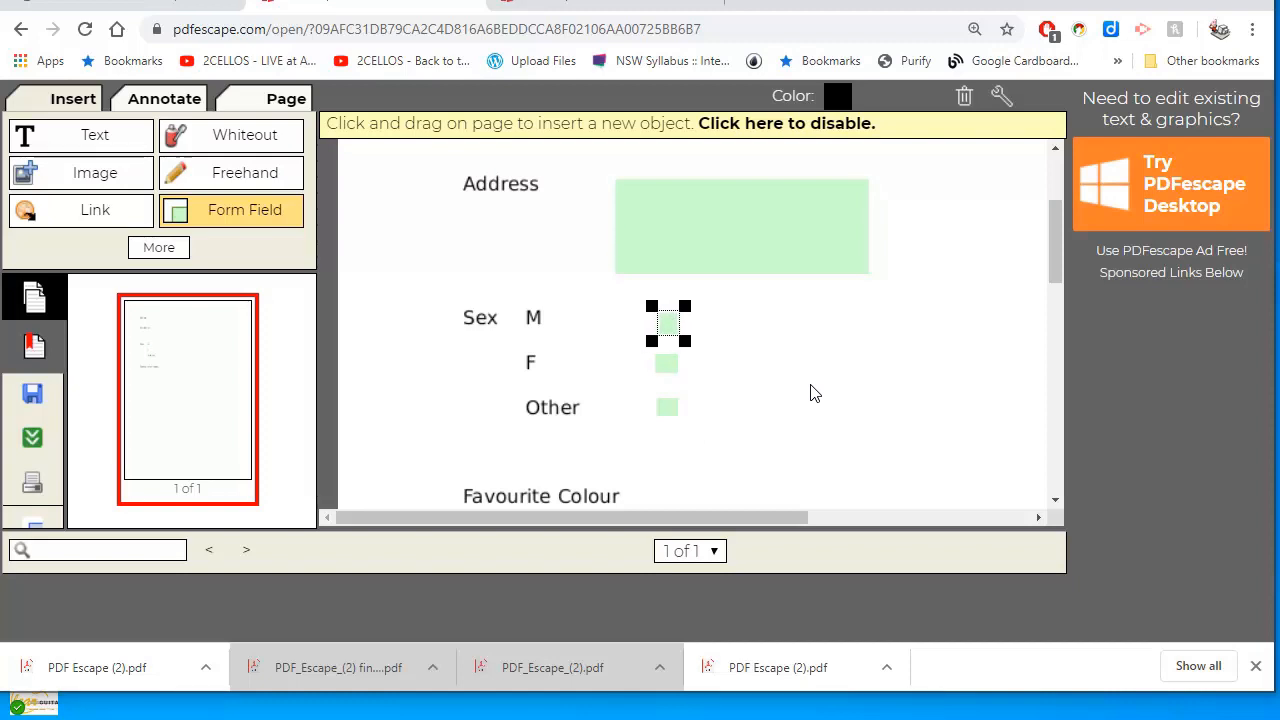
{"action": "mouse_move", "coordinate": [864, 392]}
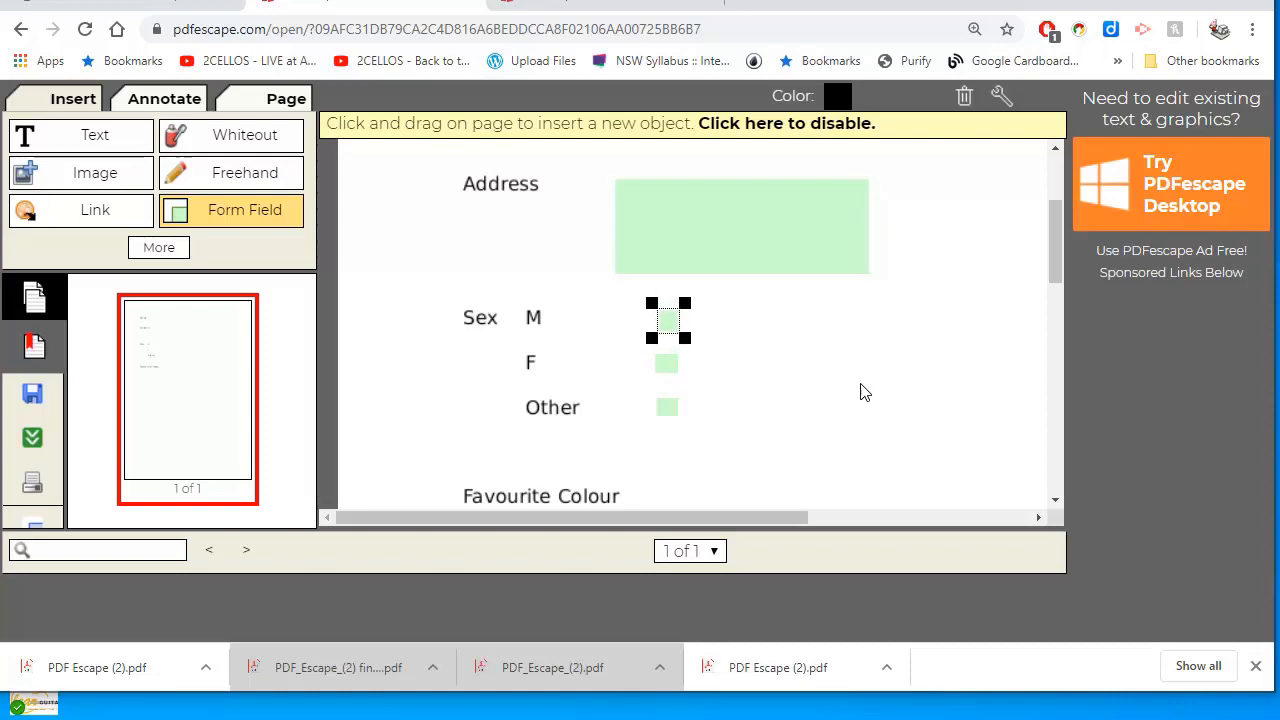
{"action": "scroll", "scroll_direction": "down", "scroll_amount": 3}
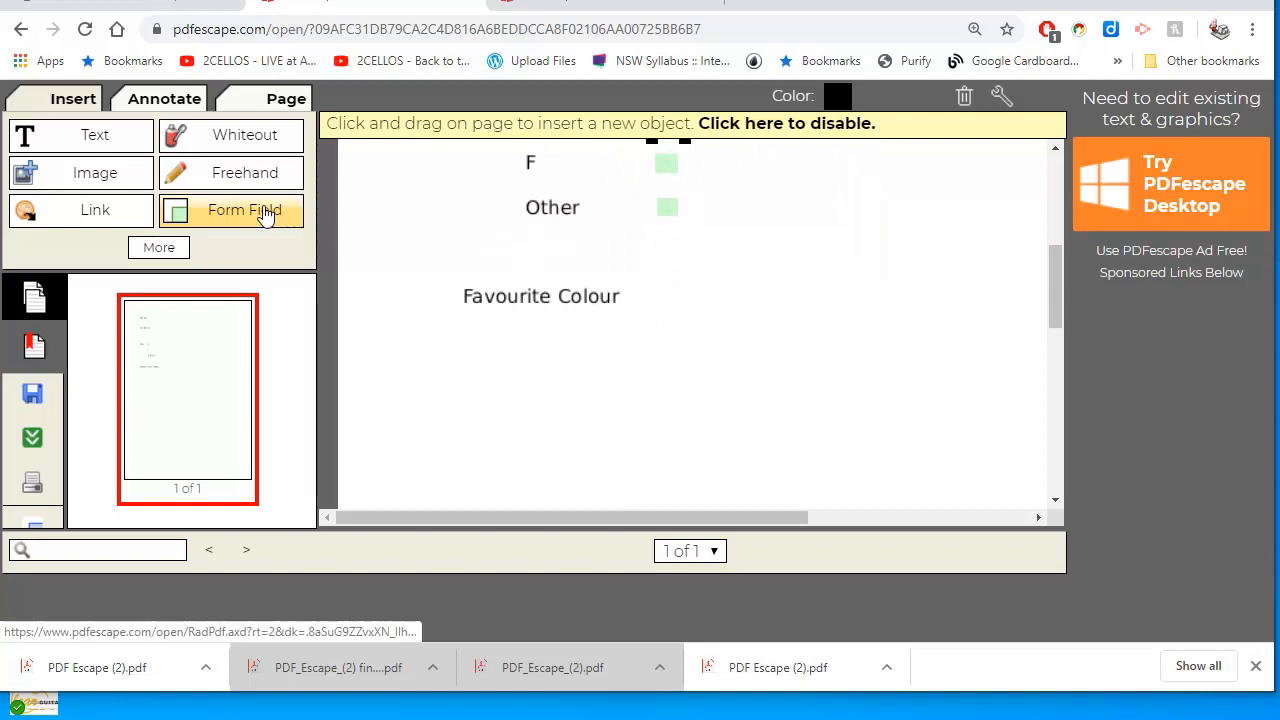
- Add a Dropdown-type form field beside Favourite Colour and bring up its context menu
{"action": "left_click", "coordinate": [244, 210]}
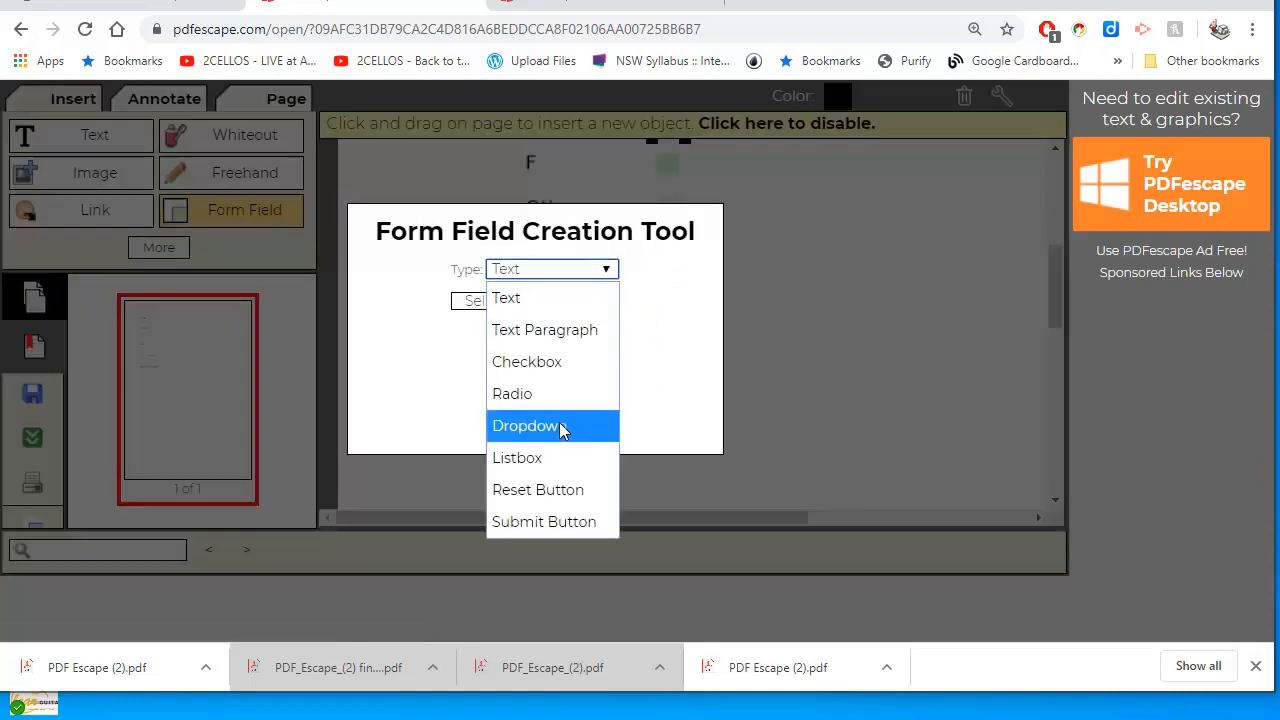
{"action": "left_click", "coordinate": [524, 424]}
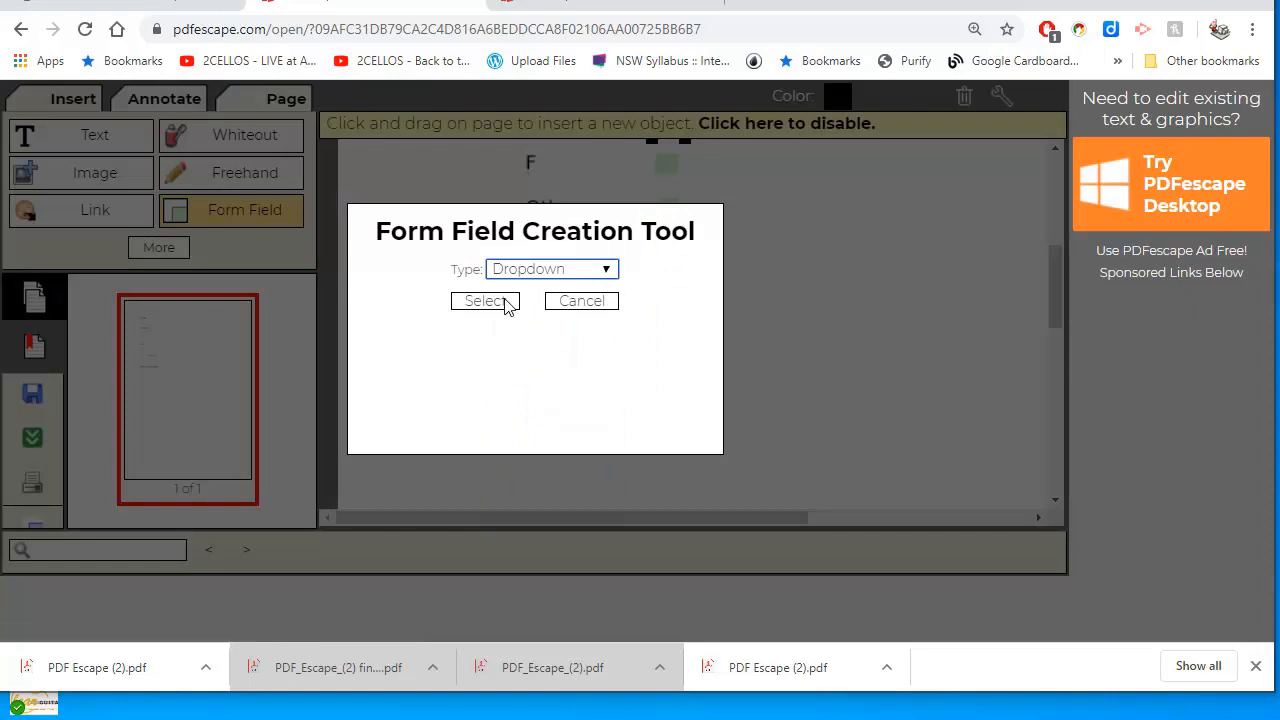
{"action": "left_click", "coordinate": [484, 300]}
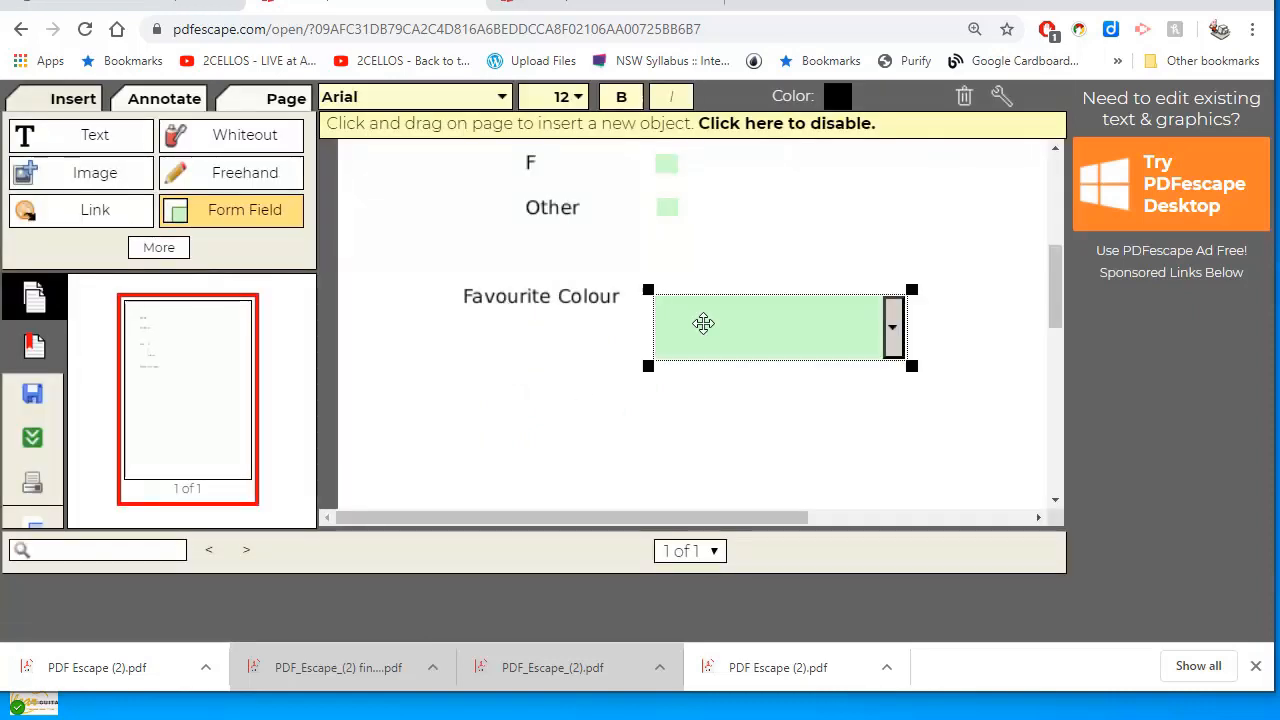
{"action": "mouse_move", "coordinate": [736, 328]}
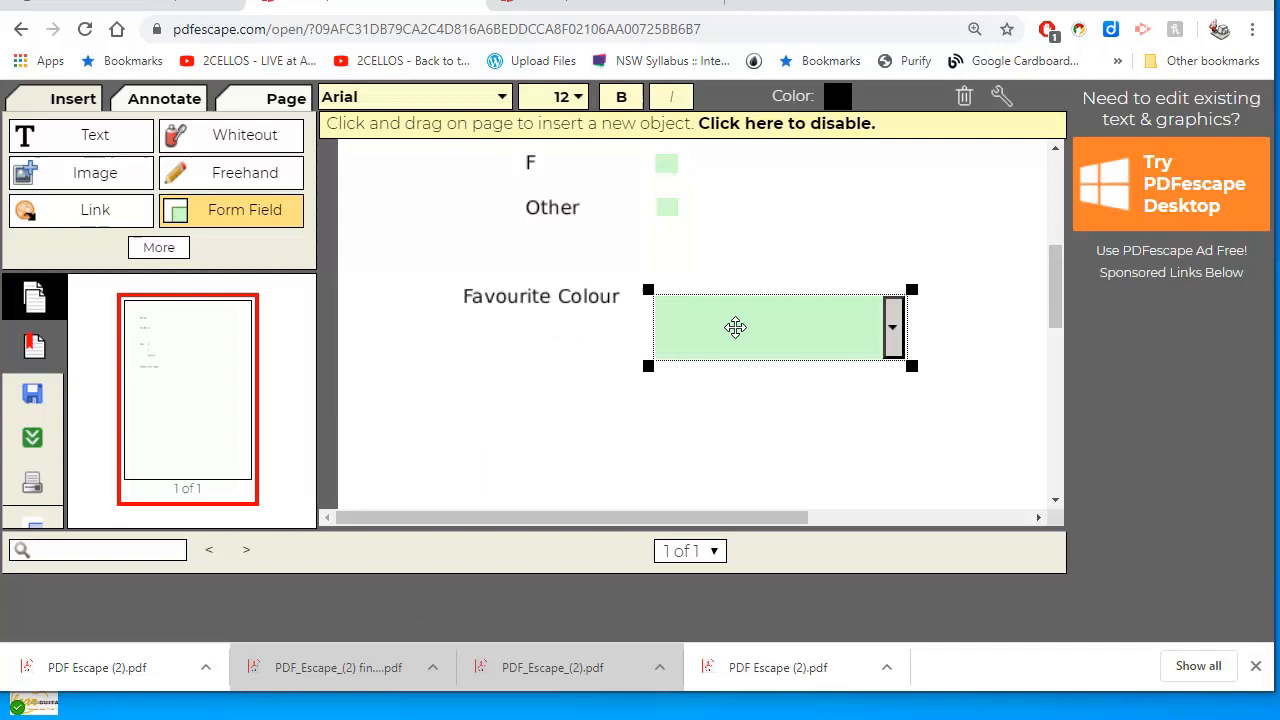
{"action": "right_click", "coordinate": [736, 328]}
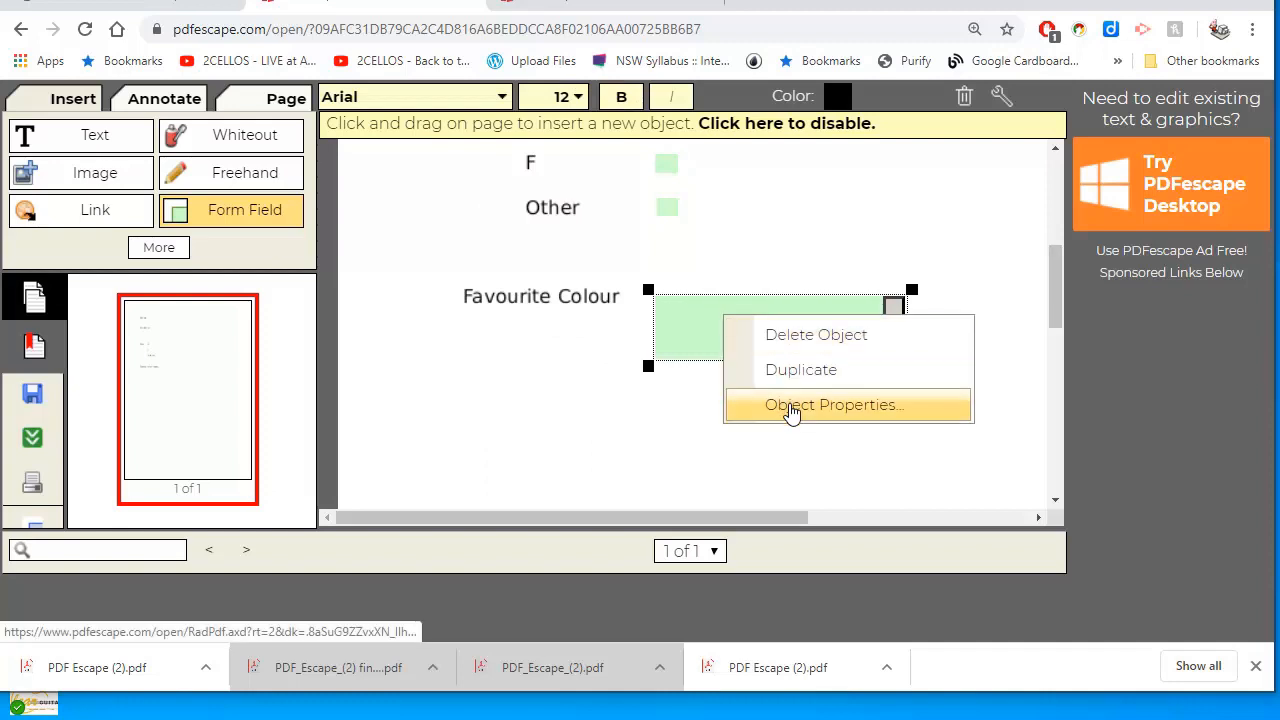
- In Object Properties, give the dropdown the options Red, Blue and Green
{"action": "left_click", "coordinate": [832, 404]}
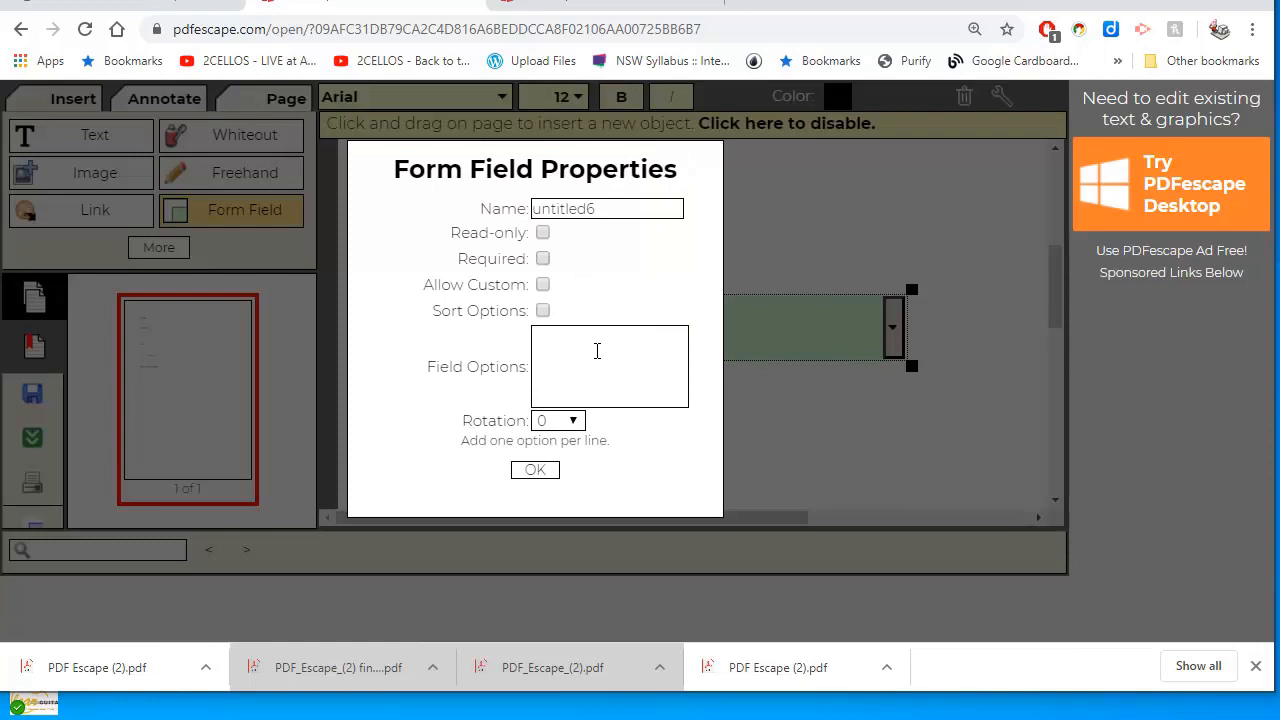
{"action": "type", "text": "Red"}
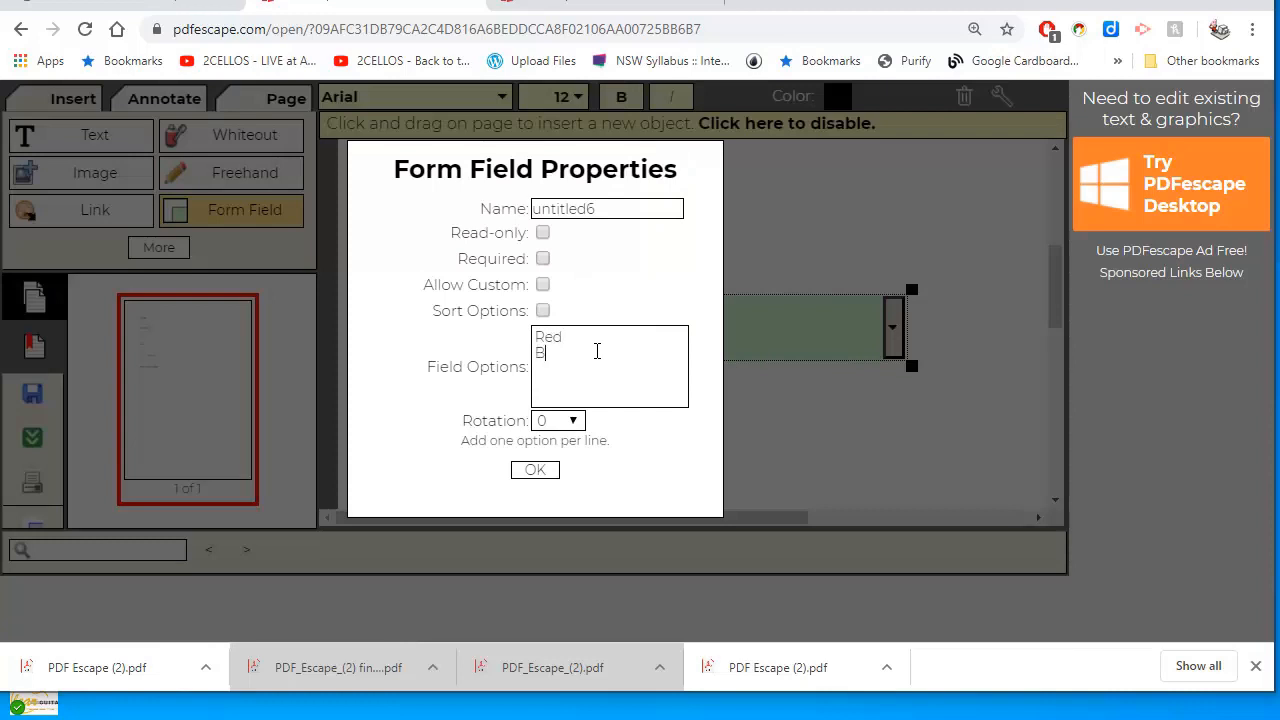
{"action": "type", "text": "lue"}
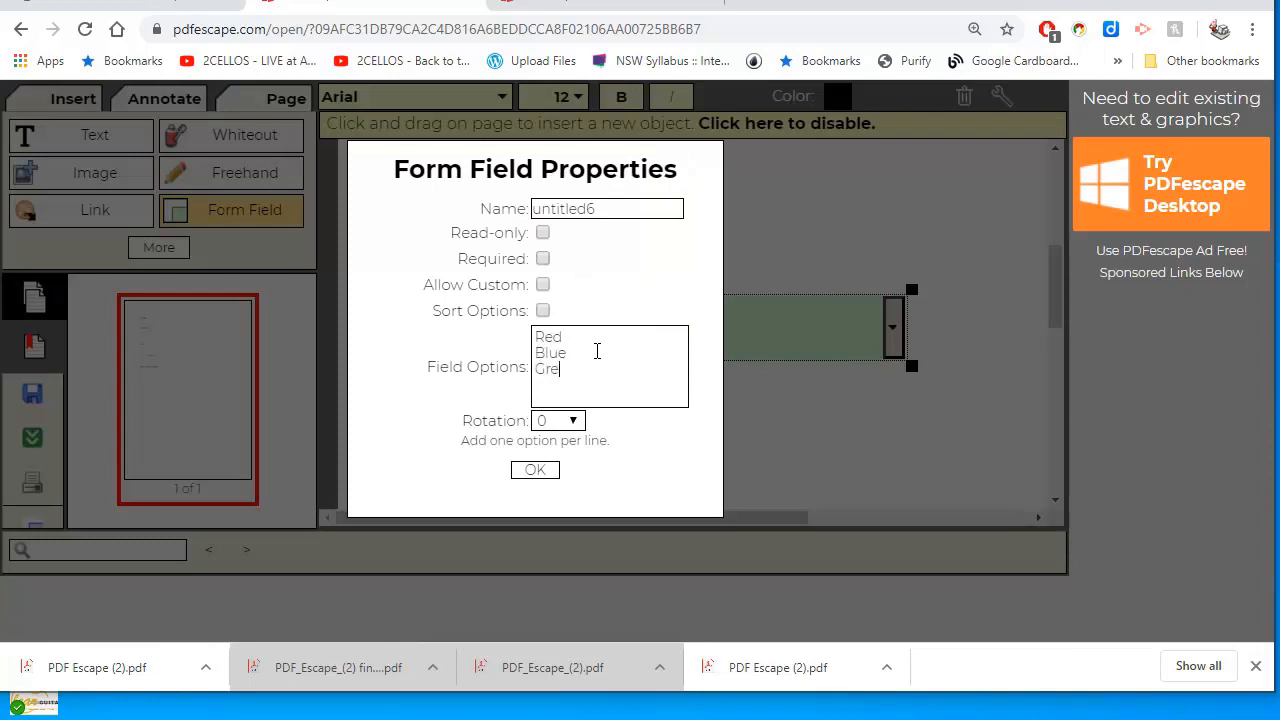
{"action": "type", "text": "en"}
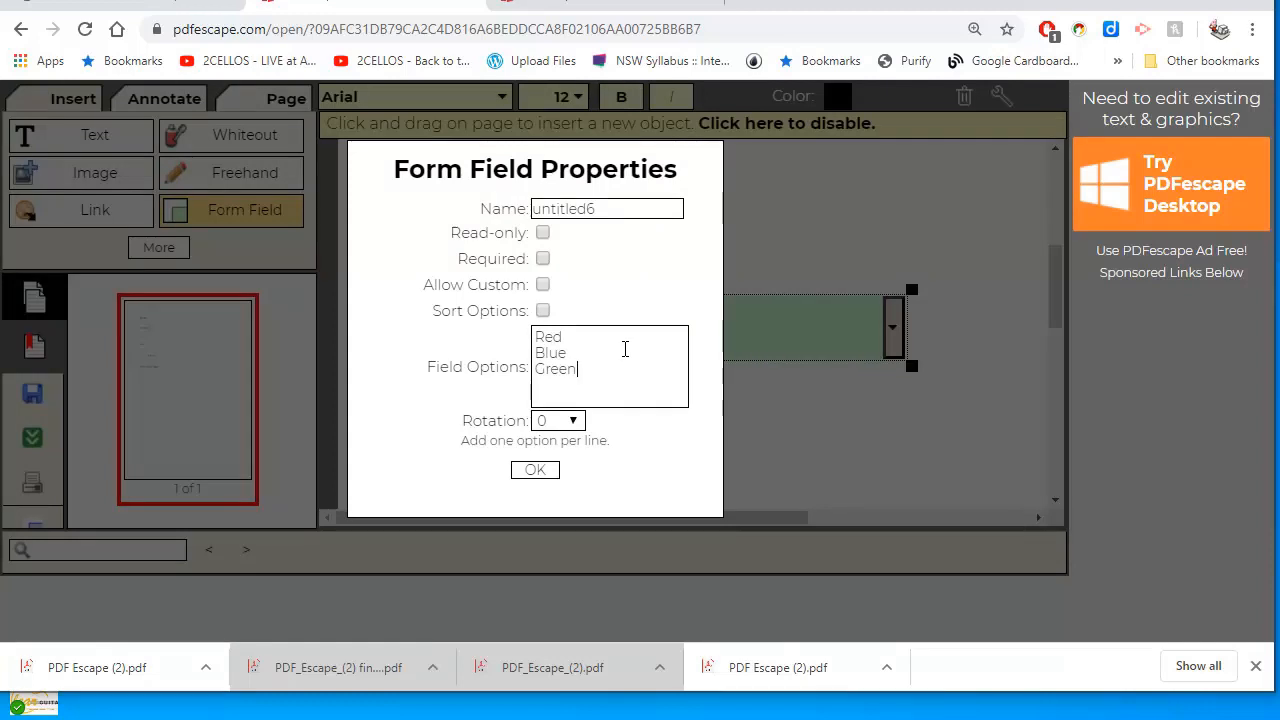
{"action": "left_click", "coordinate": [534, 470]}
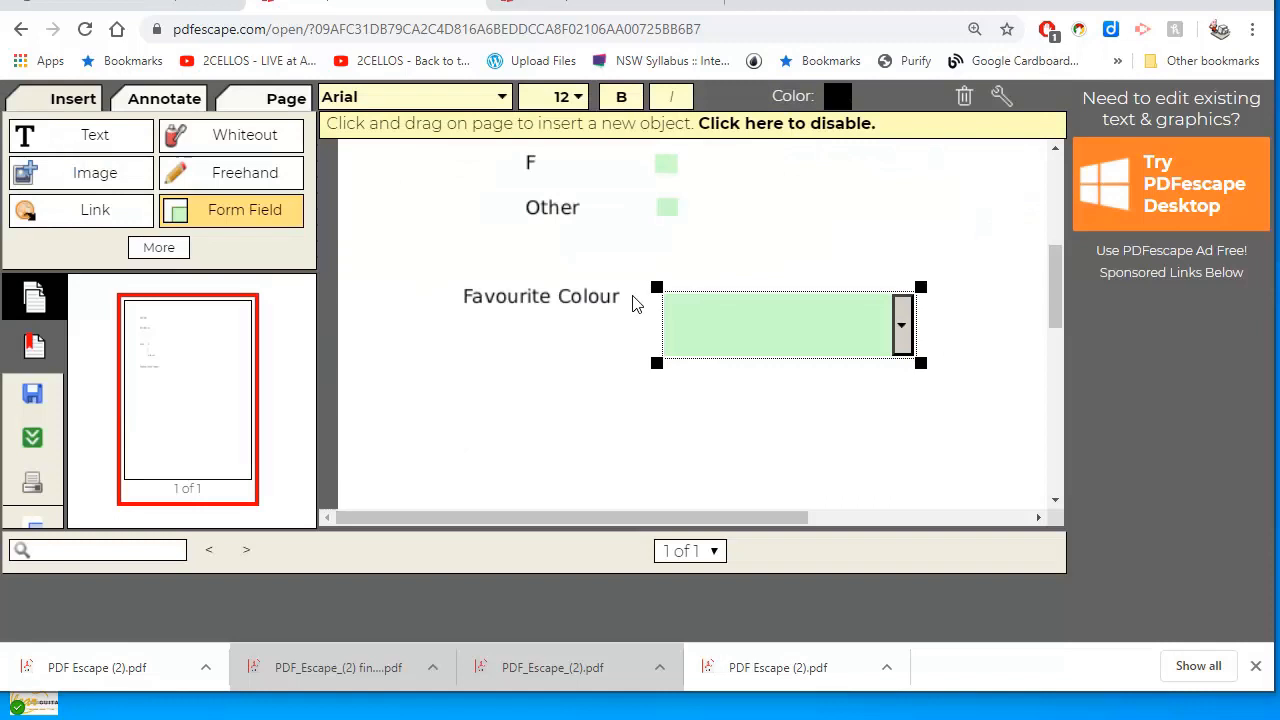
- Scroll back to the top of the finished form before saving
{"action": "scroll", "scroll_direction": "up", "scroll_amount": 3}
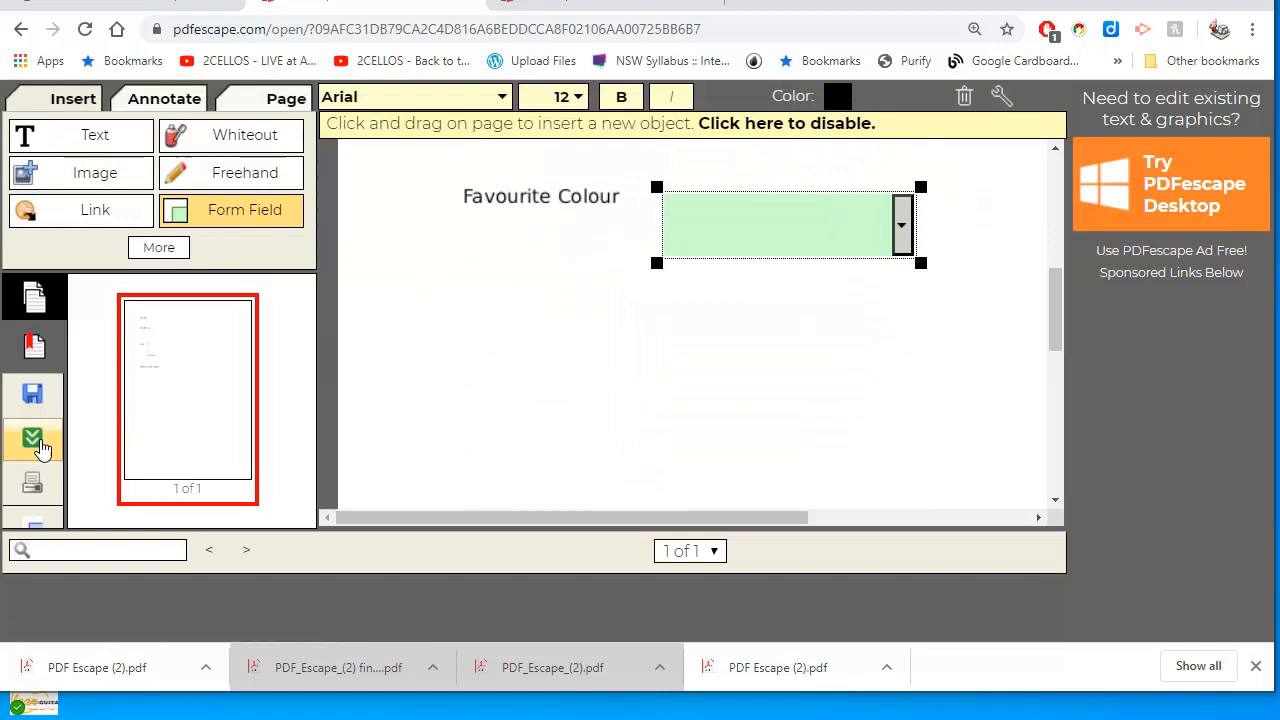
{"action": "mouse_move", "coordinate": [32, 442]}
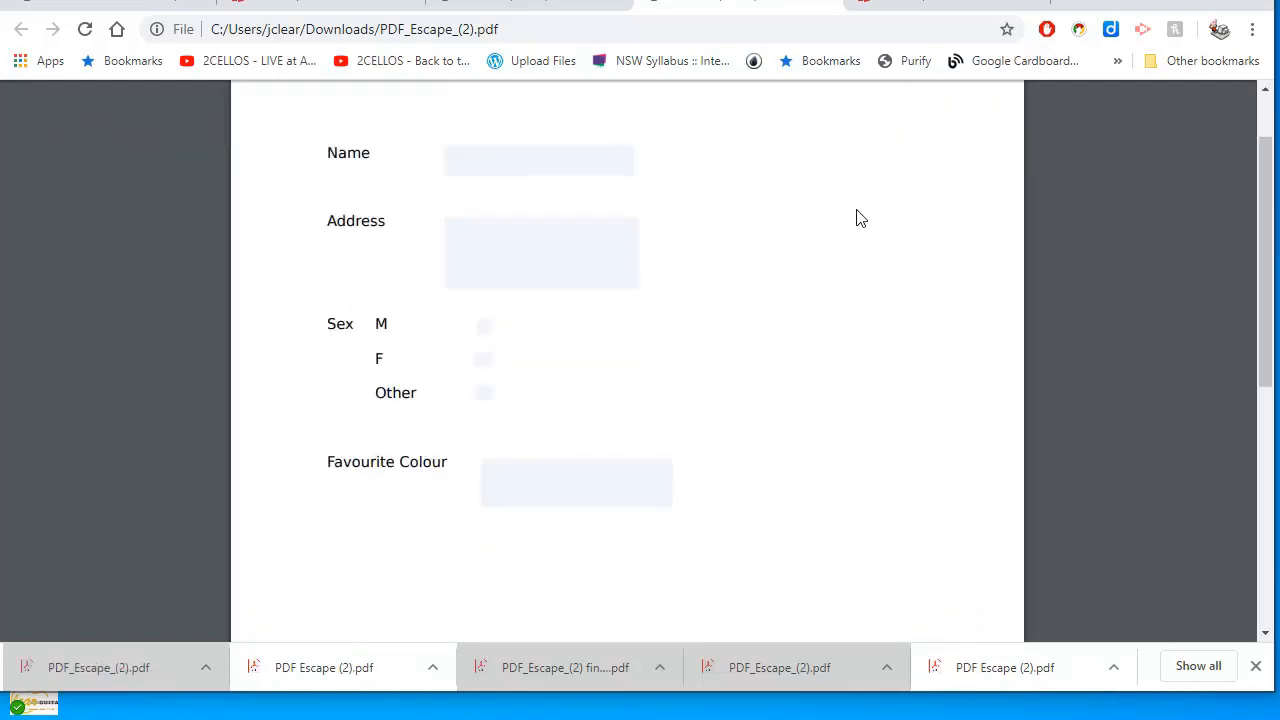
- Test the Address field and the Sex checkboxes in Chrome, leaving Other ticked
{"action": "left_click", "coordinate": [538, 160]}
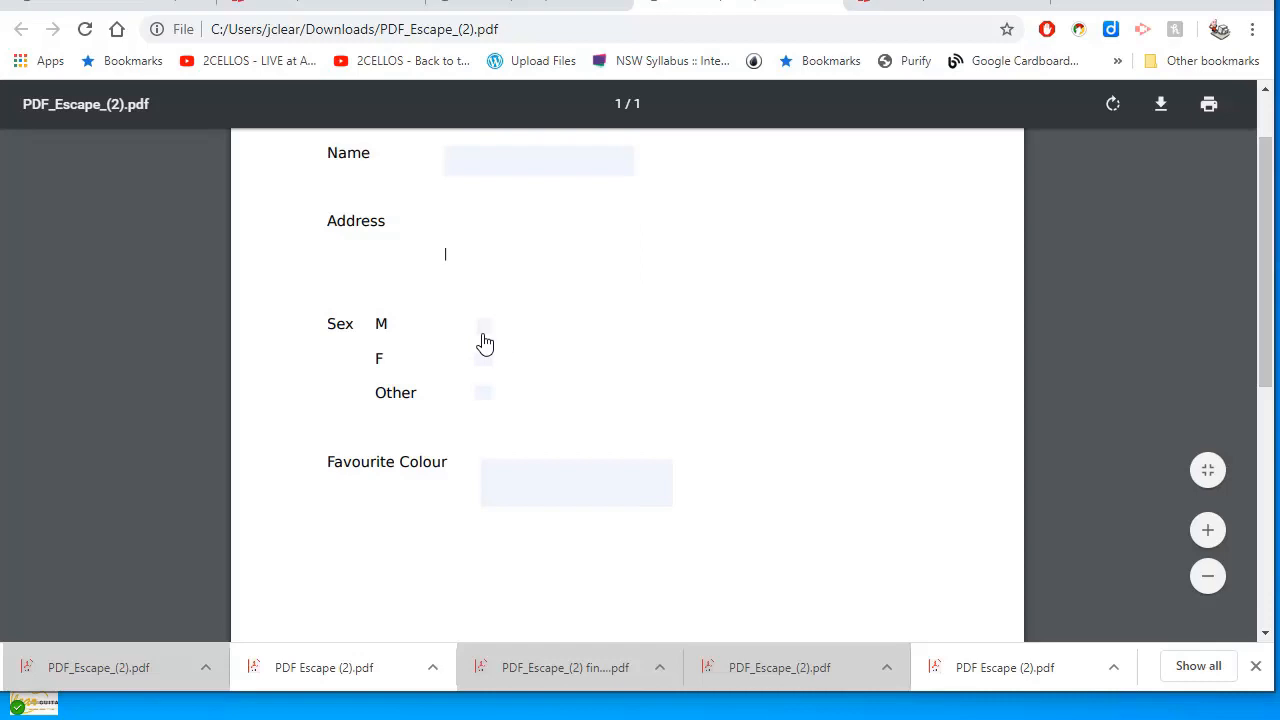
{"action": "left_click", "coordinate": [484, 328]}
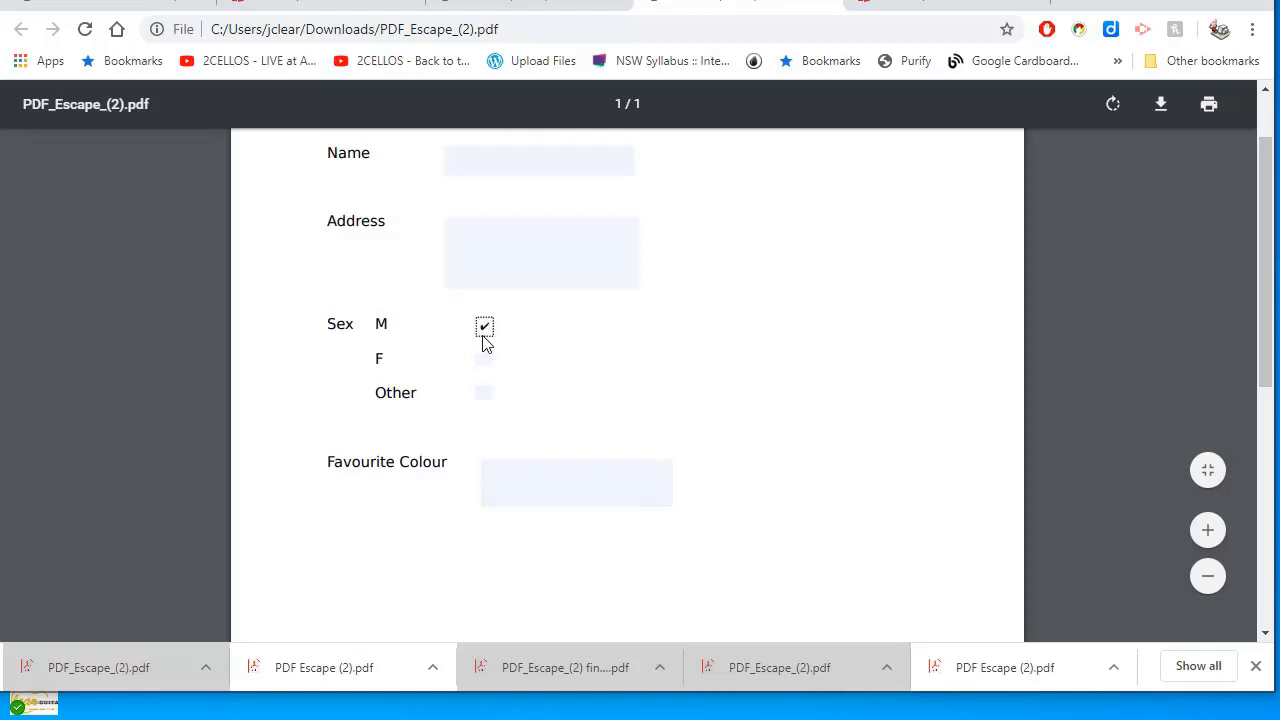
{"action": "left_click", "coordinate": [484, 358]}
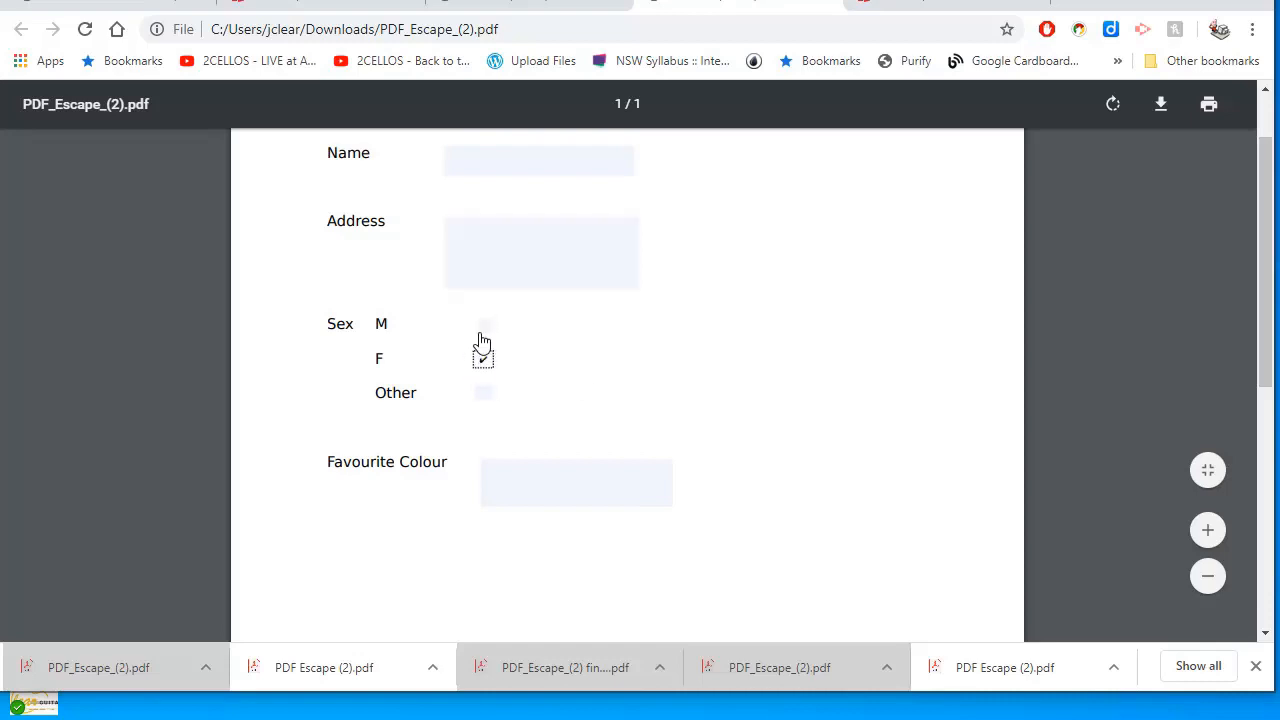
{"action": "left_click", "coordinate": [484, 324]}
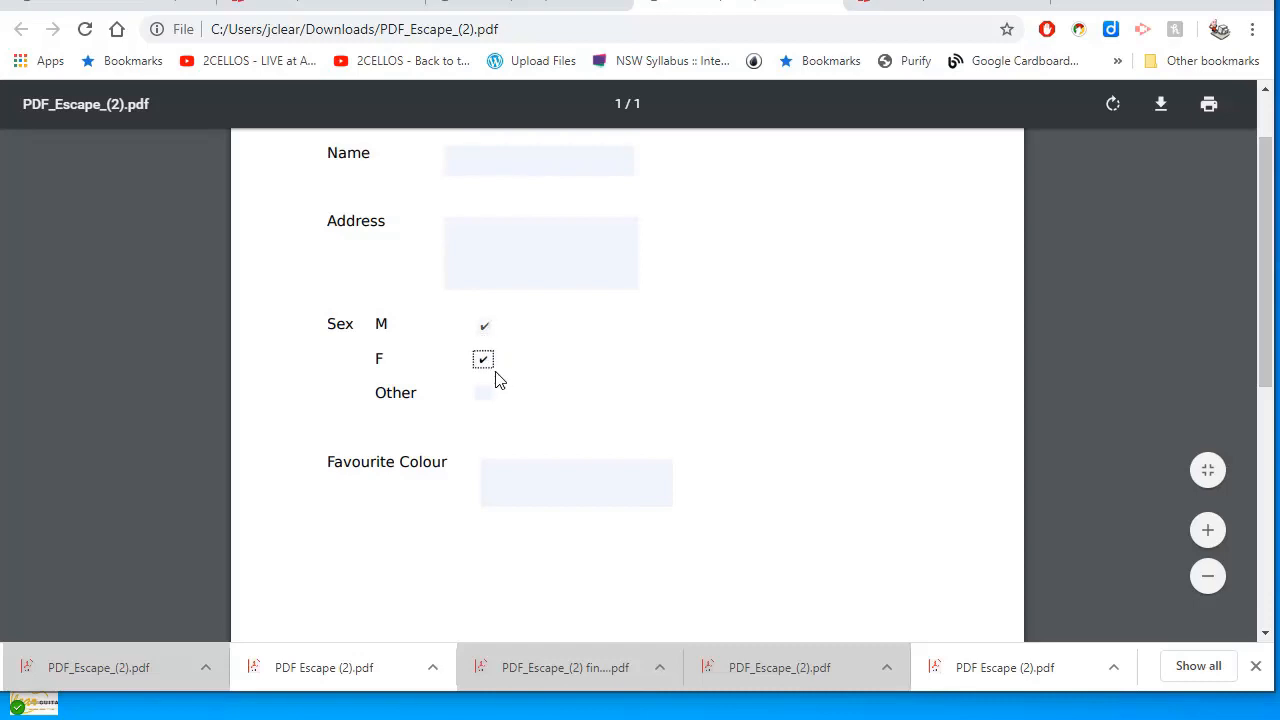
{"action": "left_click", "coordinate": [484, 360]}
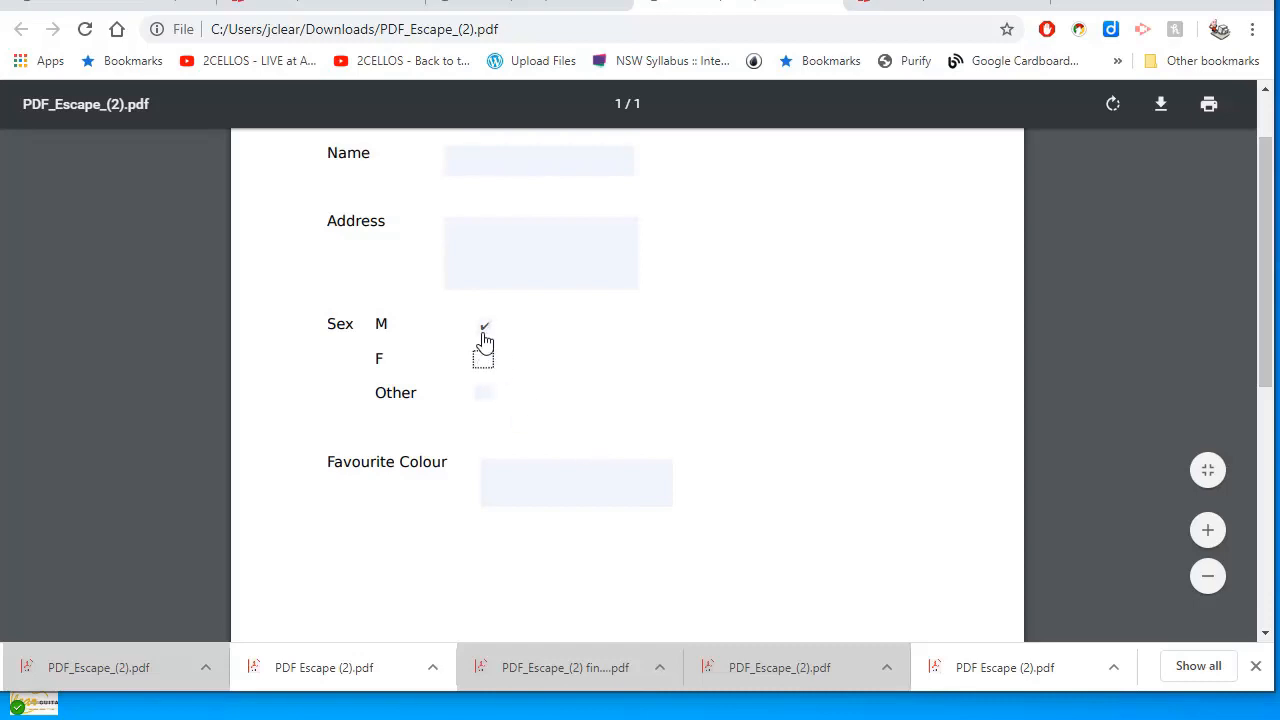
{"action": "left_click", "coordinate": [484, 392]}
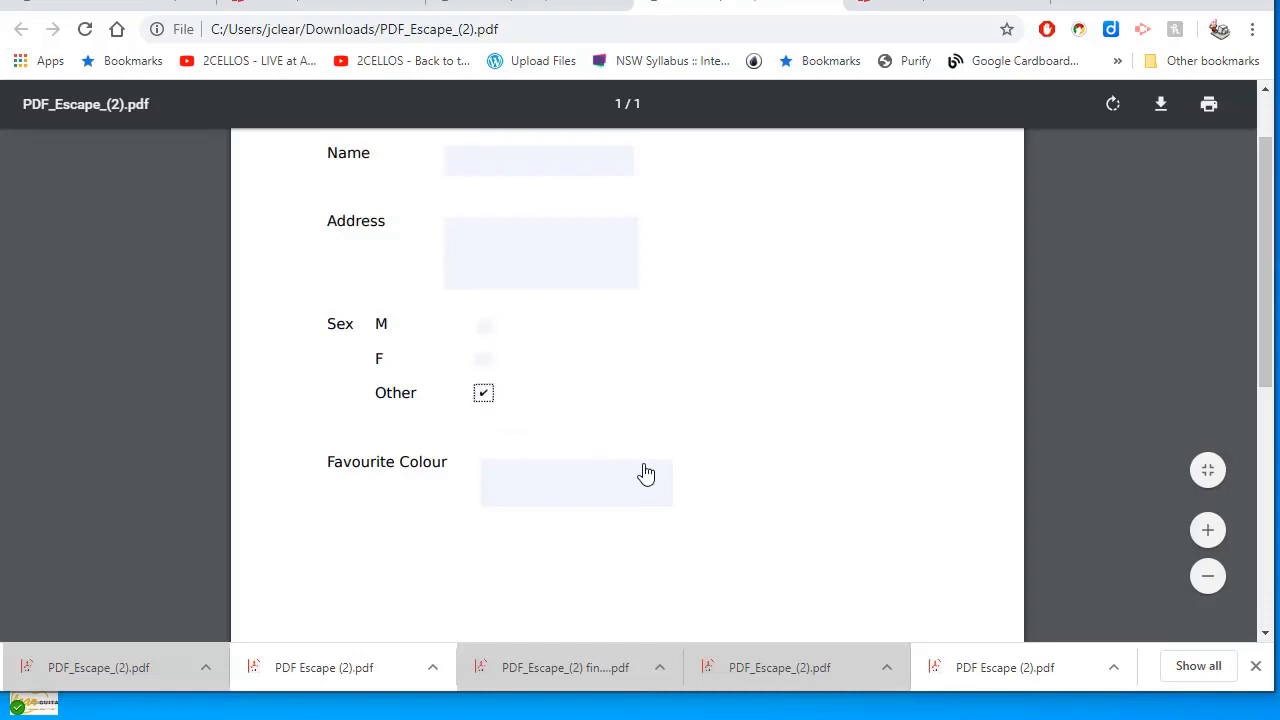
{"action": "mouse_move", "coordinate": [504, 476]}
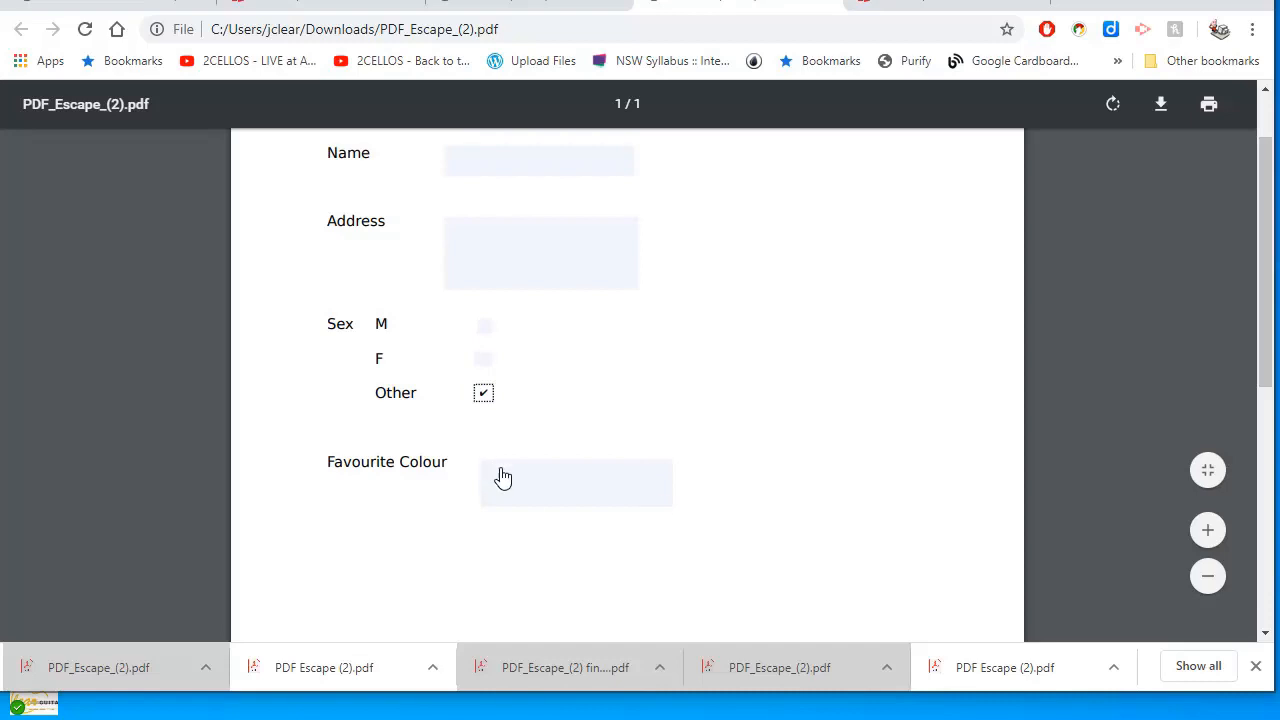
- Choose Blue from the Favourite Colour dropdown
{"action": "left_click", "coordinate": [664, 482]}
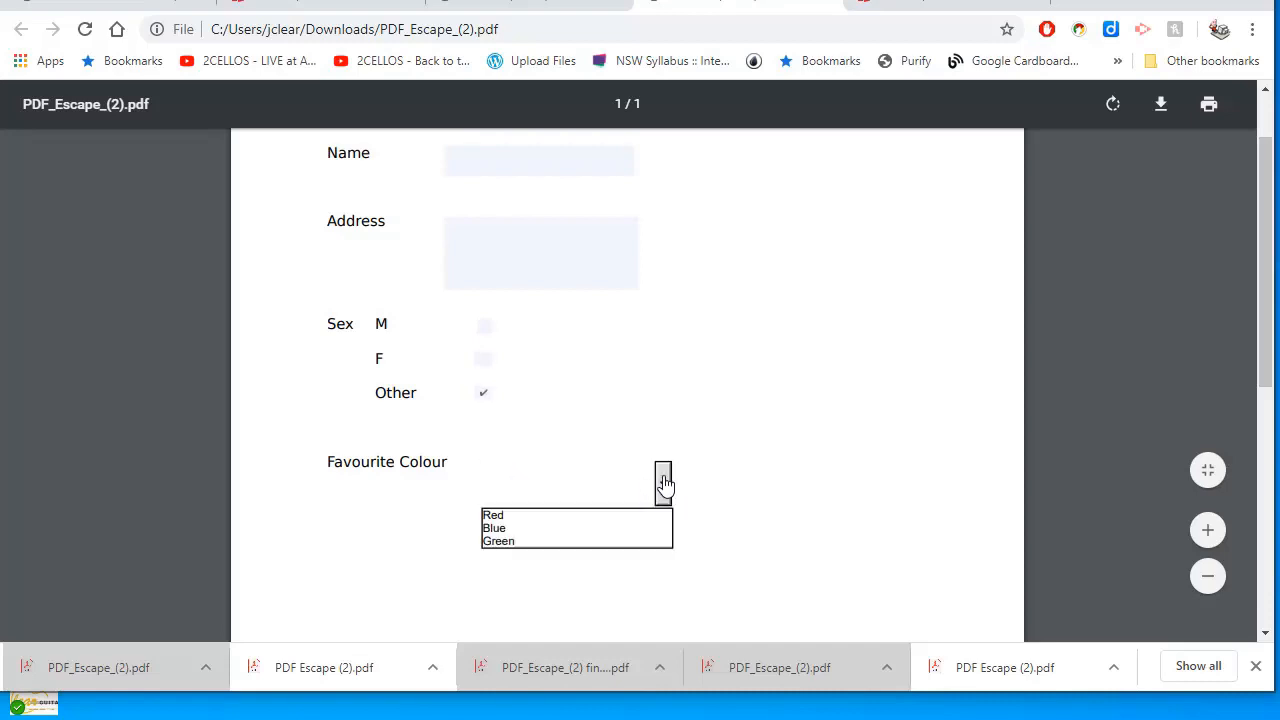
{"action": "left_click", "coordinate": [492, 528]}
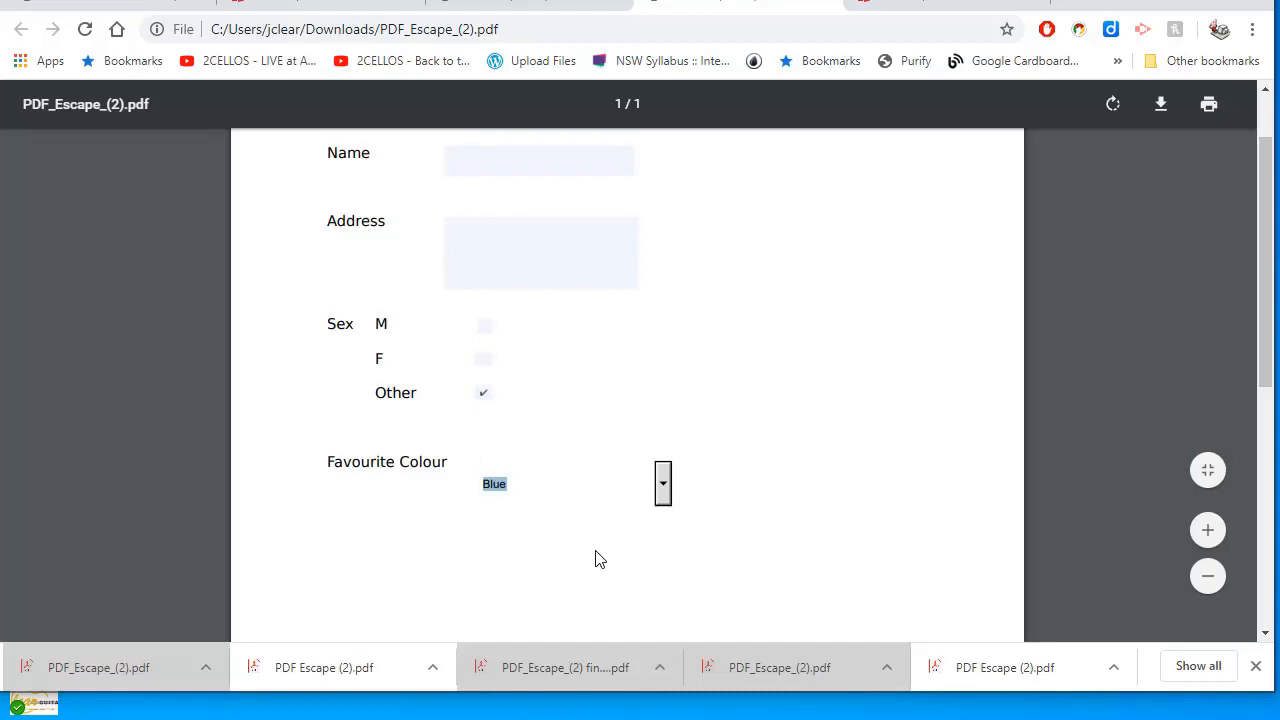